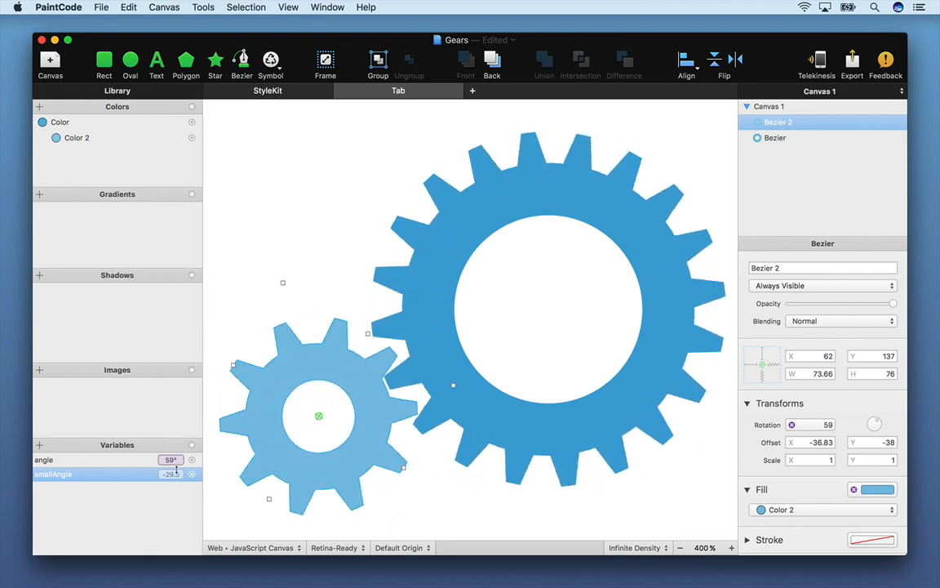
Step: Start a fresh canvas holding a single grey star in place of the finished gears drawing
{"action": "left_click", "coordinate": [767, 106]}
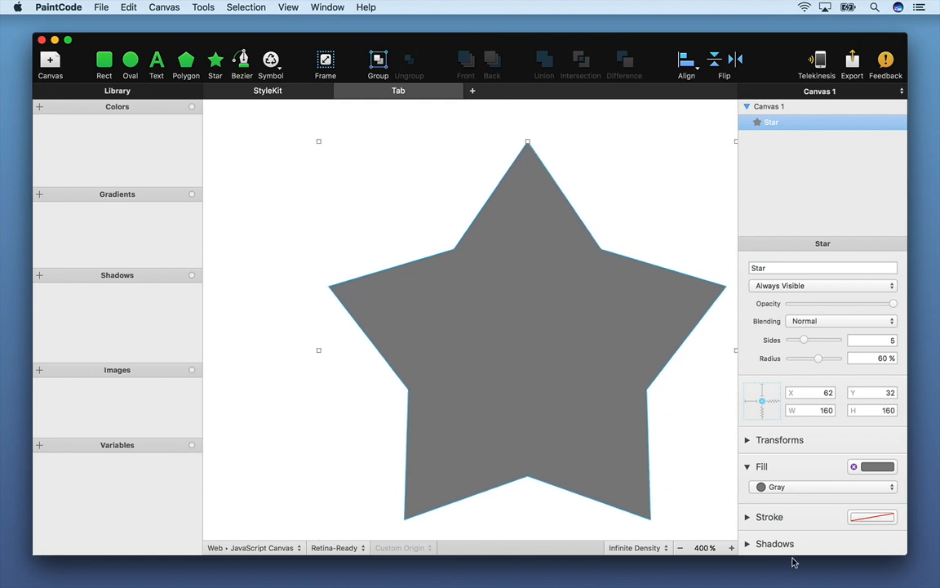
Step: Build the large gear: a 20-point star unioned with a circle, then hollowed by a differenced circle
{"action": "left_click_drag", "start_coordinate": [803, 340], "coordinate": [836, 339]}
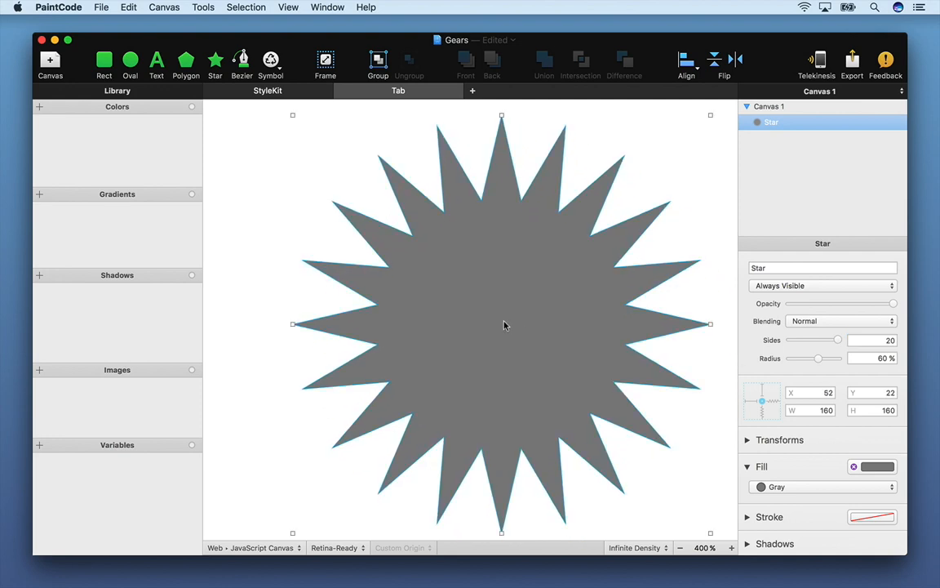
{"action": "left_click", "coordinate": [131, 59]}
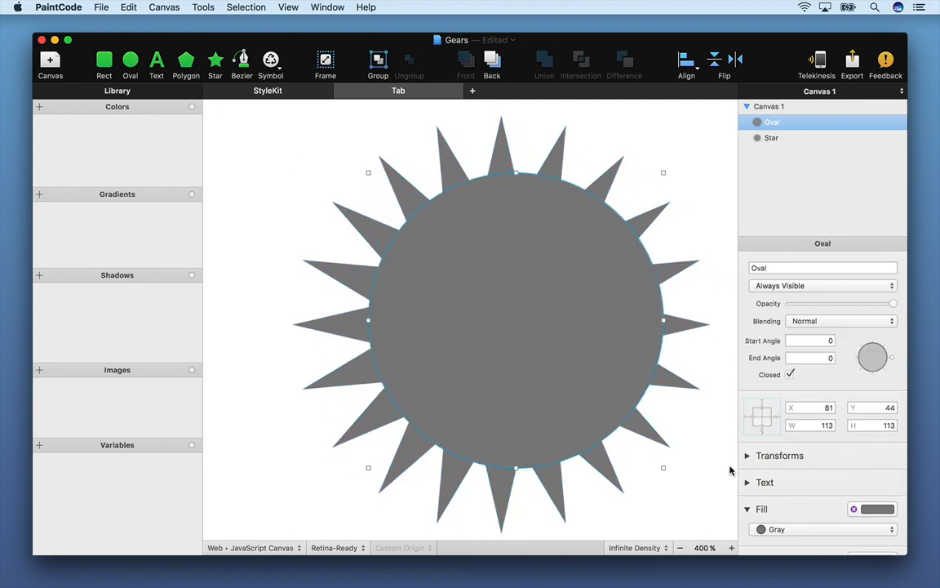
{"action": "left_click", "coordinate": [771, 137]}
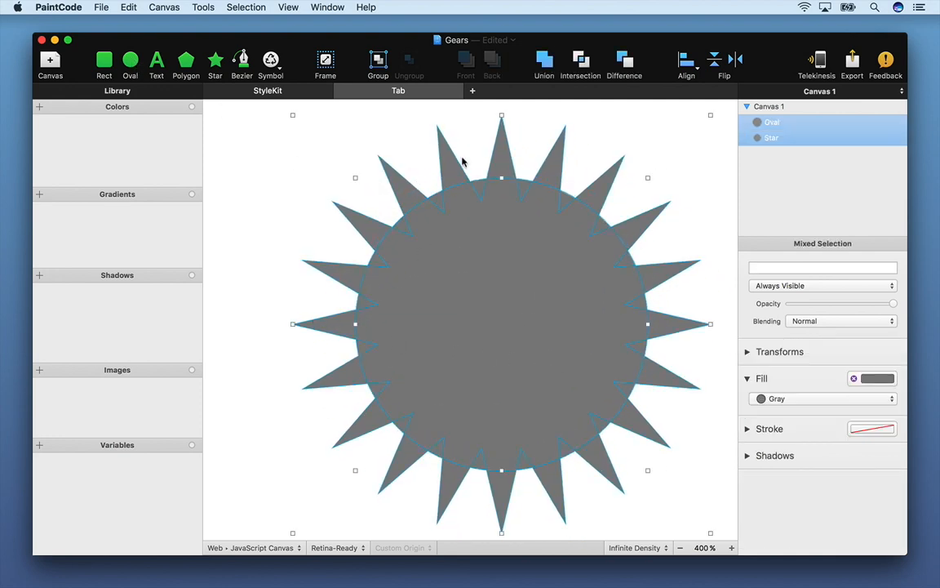
{"action": "left_click", "coordinate": [543, 60]}
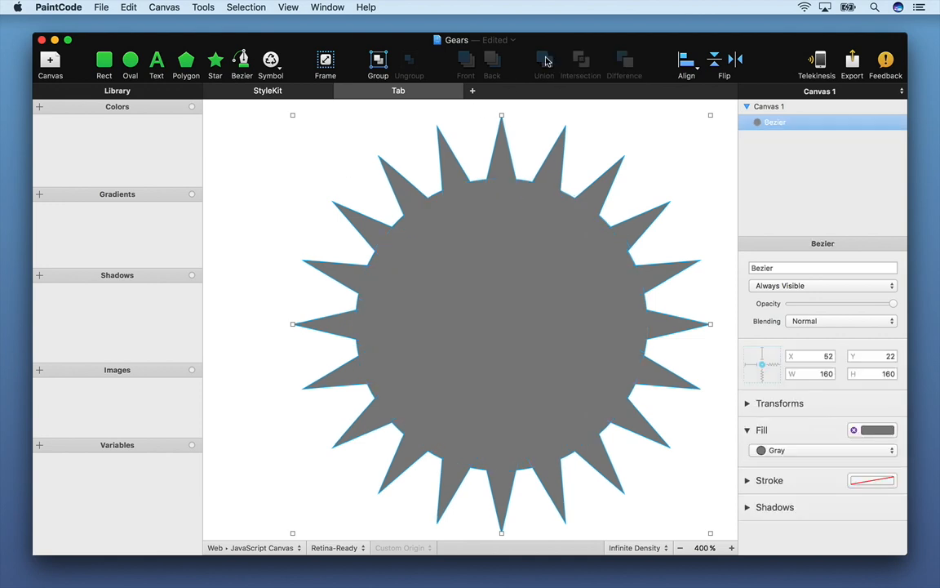
{"action": "mouse_move", "coordinate": [205, 105]}
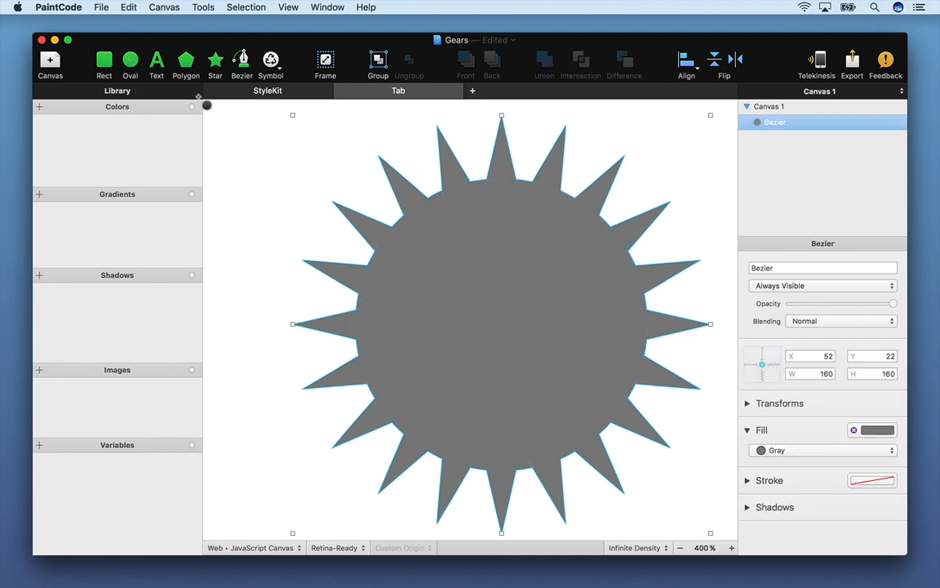
{"action": "left_click", "coordinate": [131, 59]}
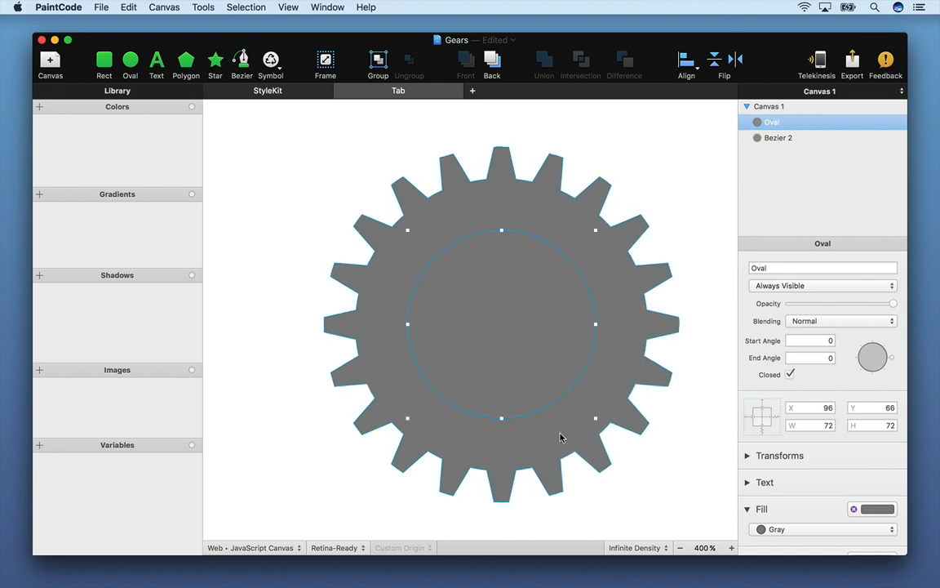
{"action": "left_click", "coordinate": [624, 64]}
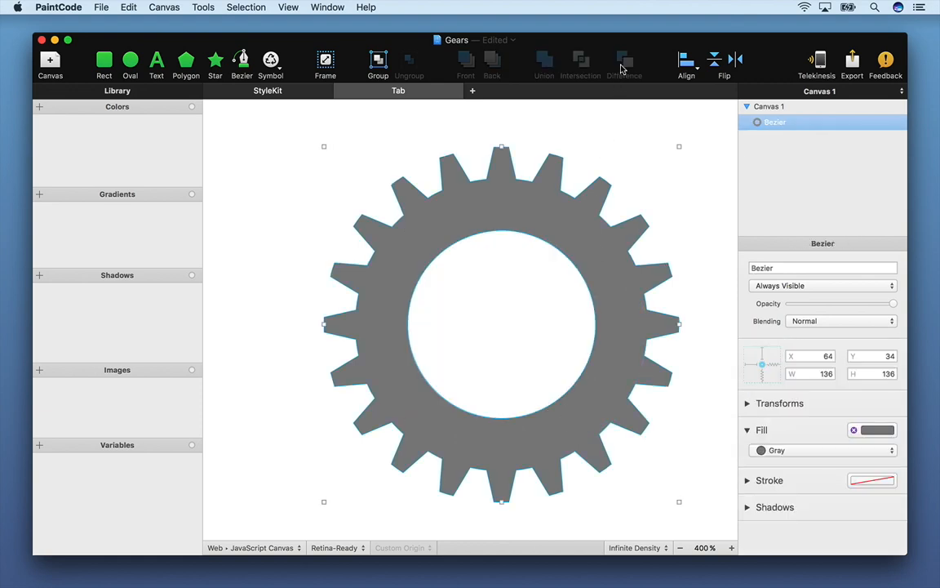
Step: Build the small gear from a ten-pointed star unioned with a circle
{"action": "left_click", "coordinate": [216, 65]}
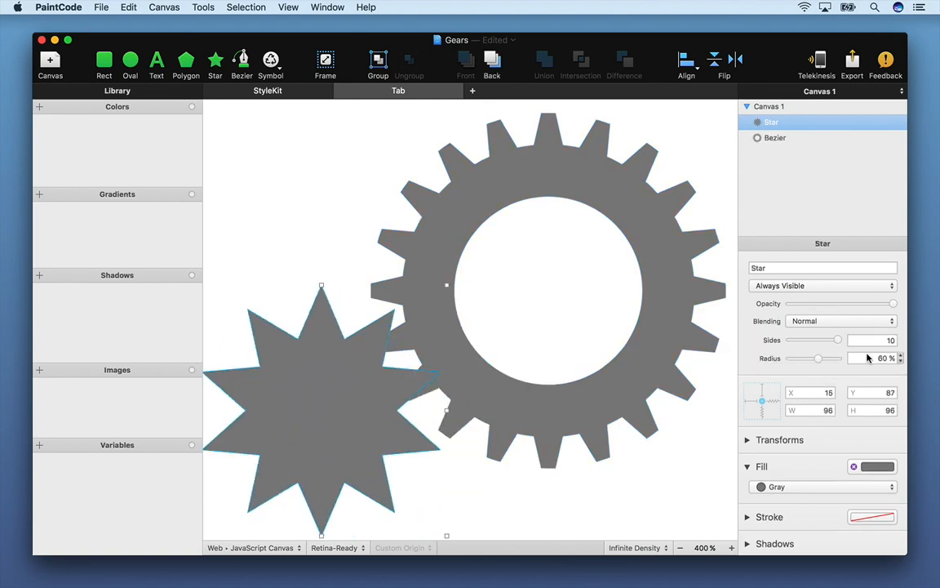
{"action": "left_click", "coordinate": [130, 59]}
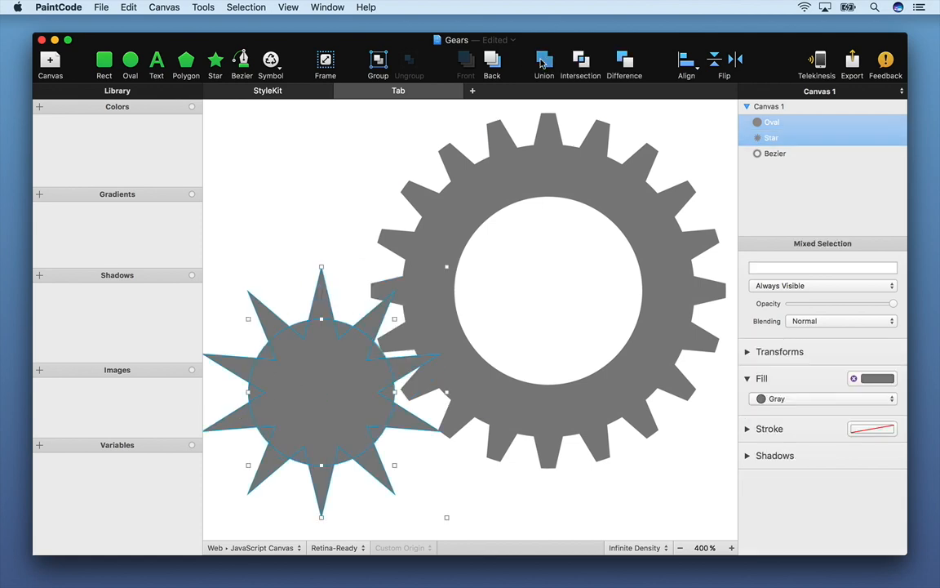
{"action": "left_click", "coordinate": [544, 63]}
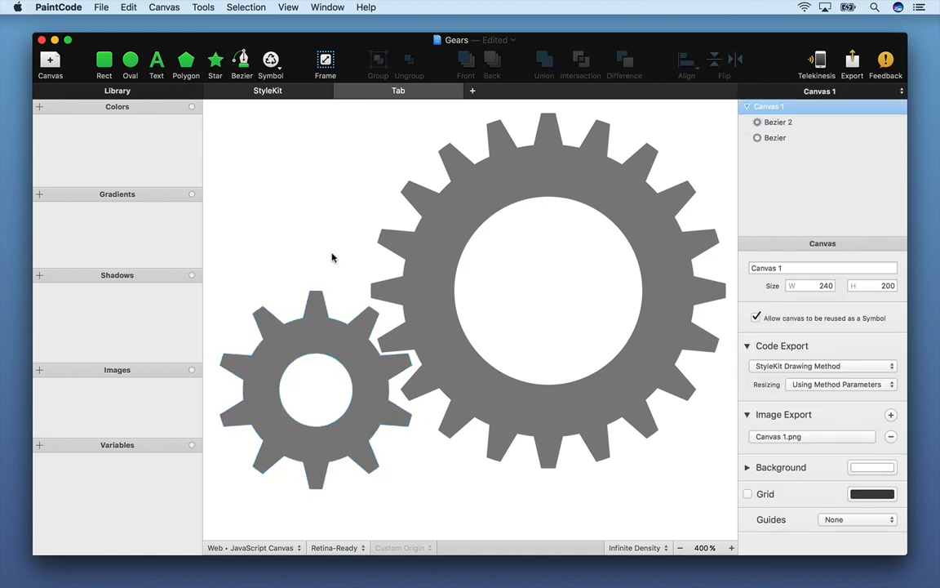
Step: Create a shared blue library colour and fill the large gear with it
{"action": "left_click", "coordinate": [39, 106]}
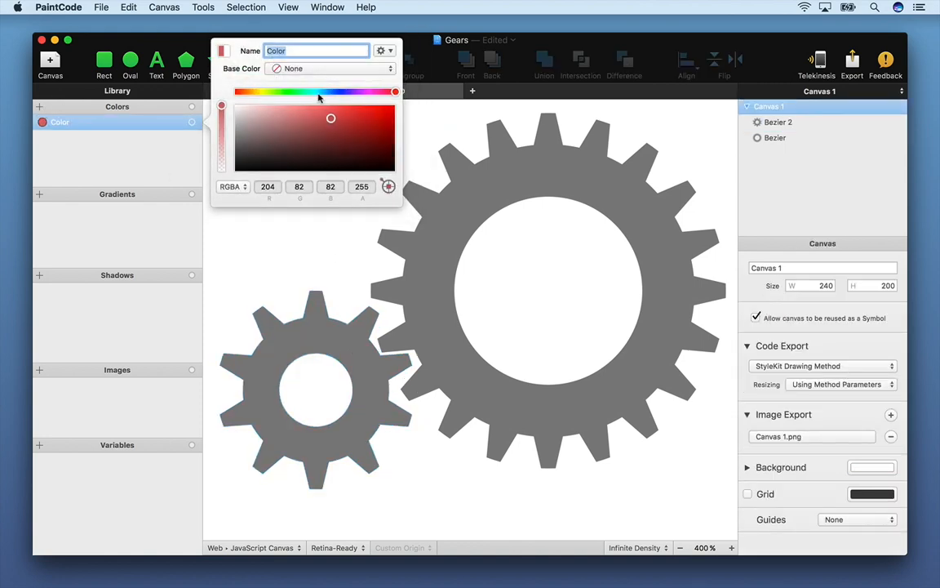
{"action": "left_click", "coordinate": [323, 92]}
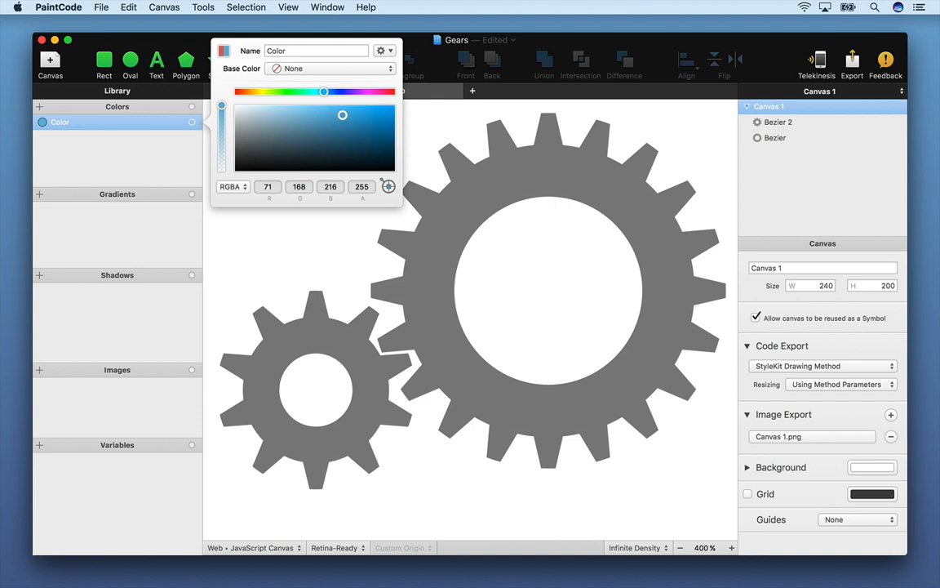
{"action": "left_click", "coordinate": [193, 121]}
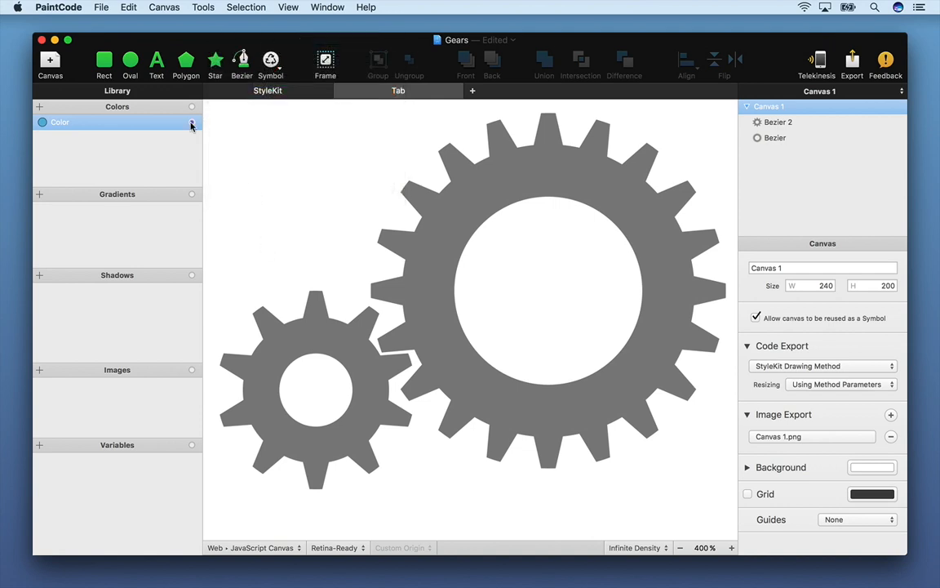
{"action": "left_click_drag", "start_coordinate": [193, 121], "coordinate": [480, 225]}
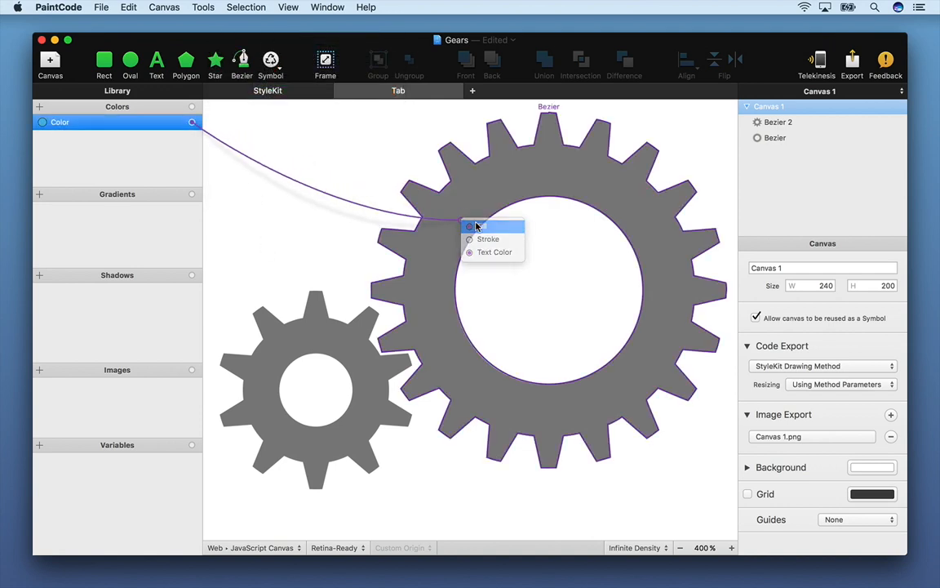
{"action": "left_click", "coordinate": [480, 225]}
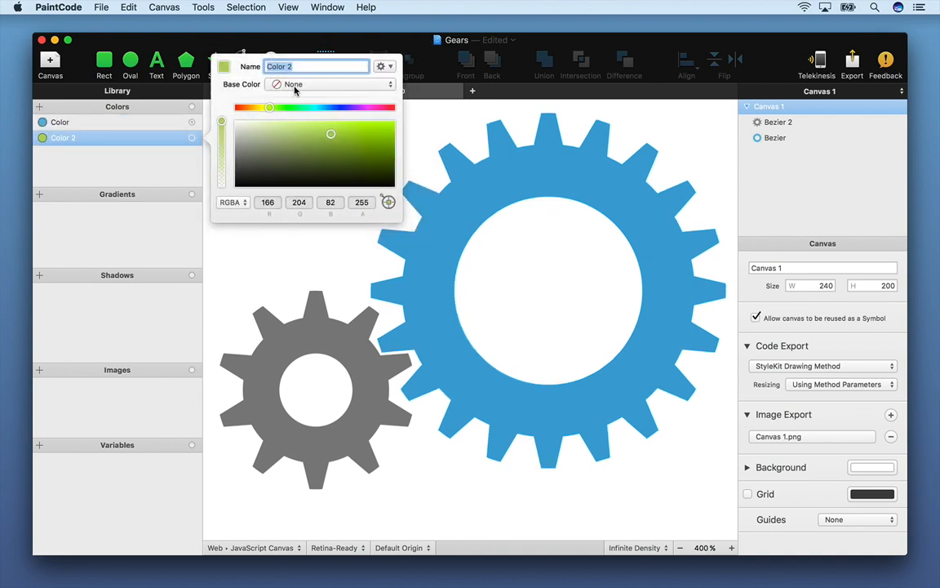
Step: Derive a second colour as a highlight of the blue and fill the small gear with it
{"action": "left_click", "coordinate": [329, 85]}
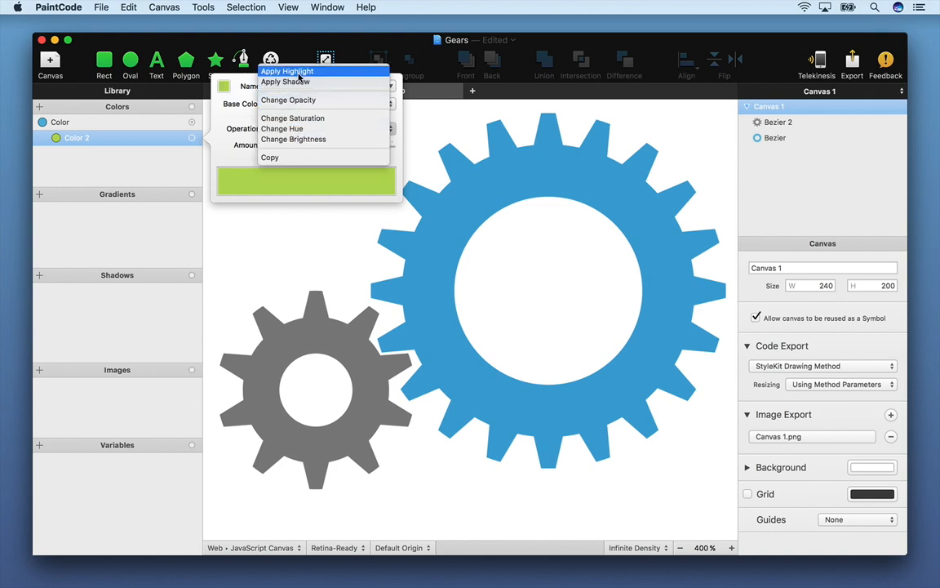
{"action": "left_click", "coordinate": [288, 71]}
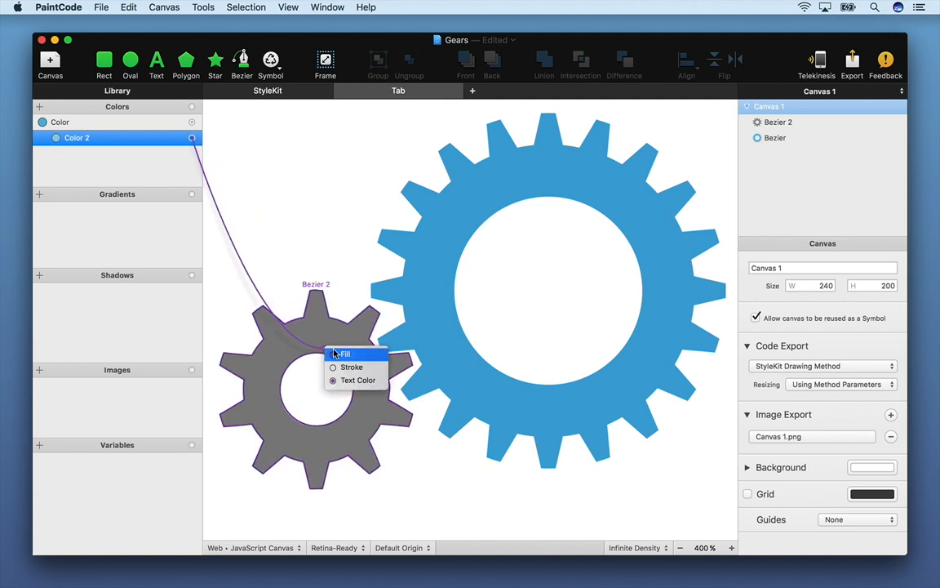
{"action": "left_click", "coordinate": [343, 353]}
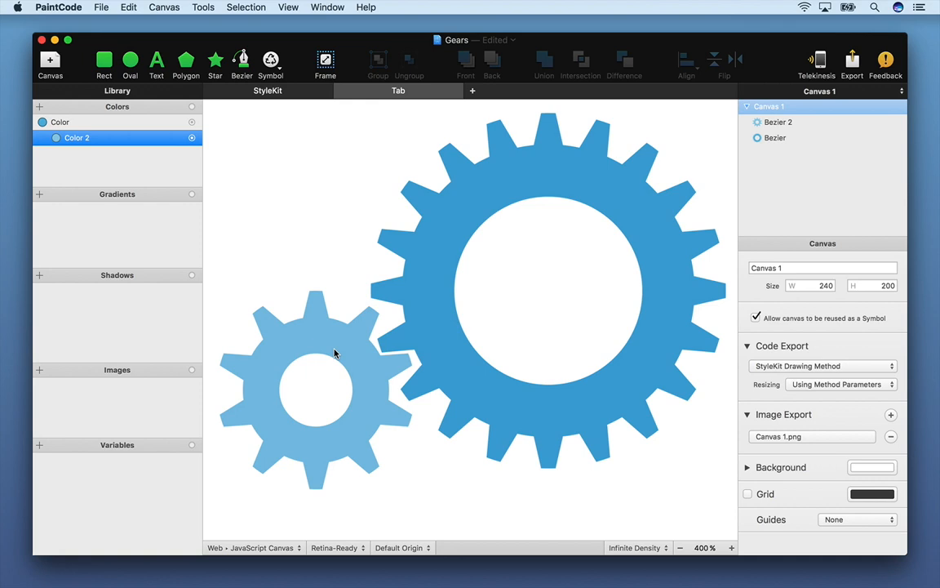
{"action": "mouse_move", "coordinate": [310, 281]}
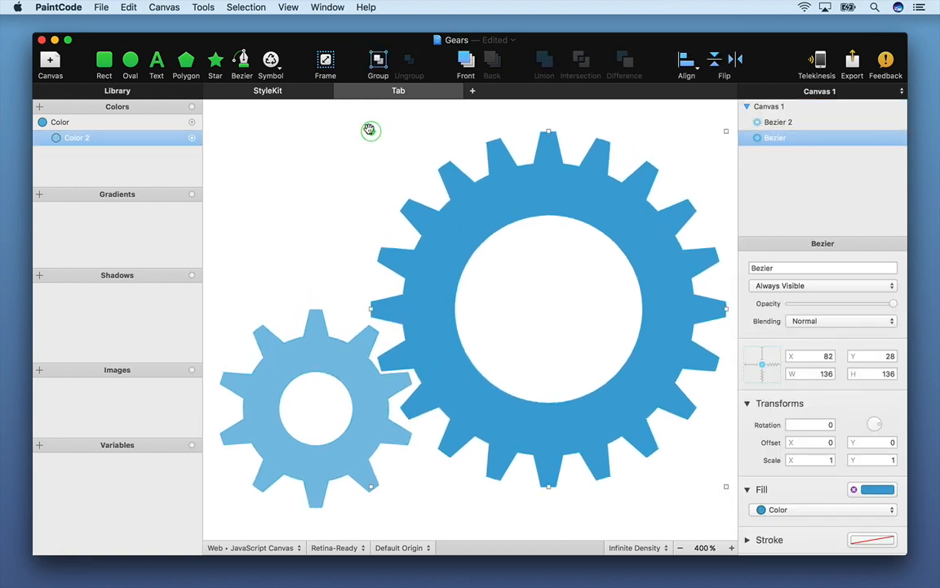
Step: Undo the test rotation and add an expression variable for the small gear's linked angle
{"action": "left_click", "coordinate": [127, 7]}
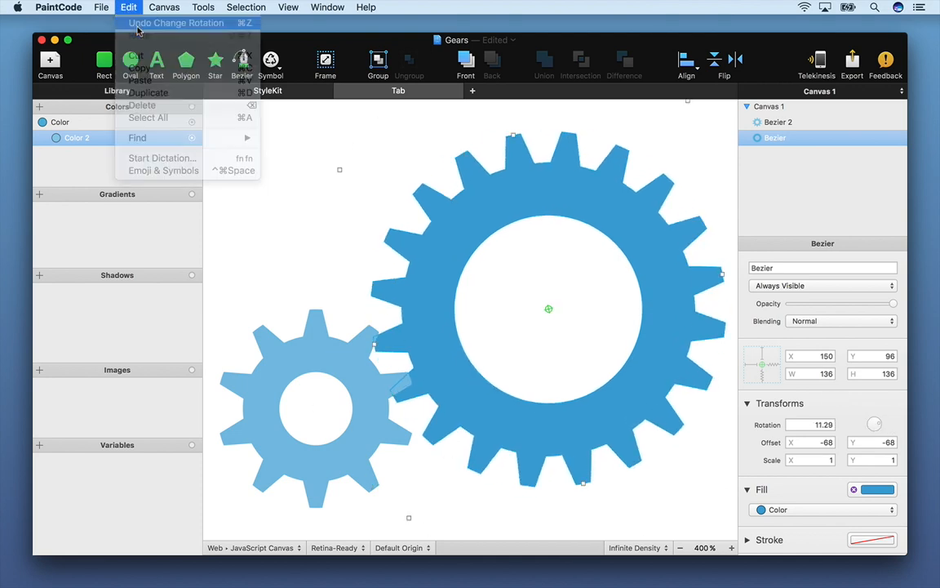
{"action": "left_click", "coordinate": [176, 22]}
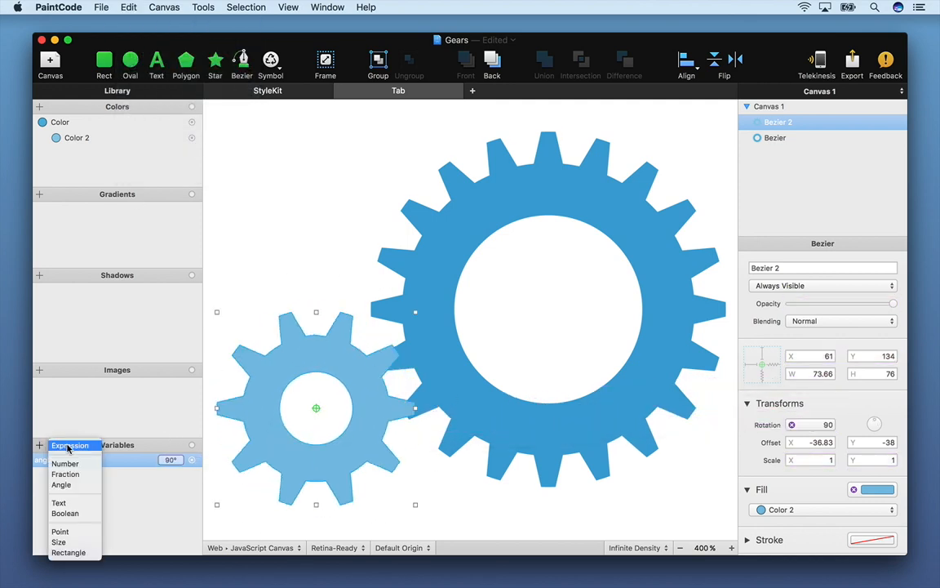
{"action": "left_click", "coordinate": [69, 444]}
{"action": "type", "text": "smallAngle"}
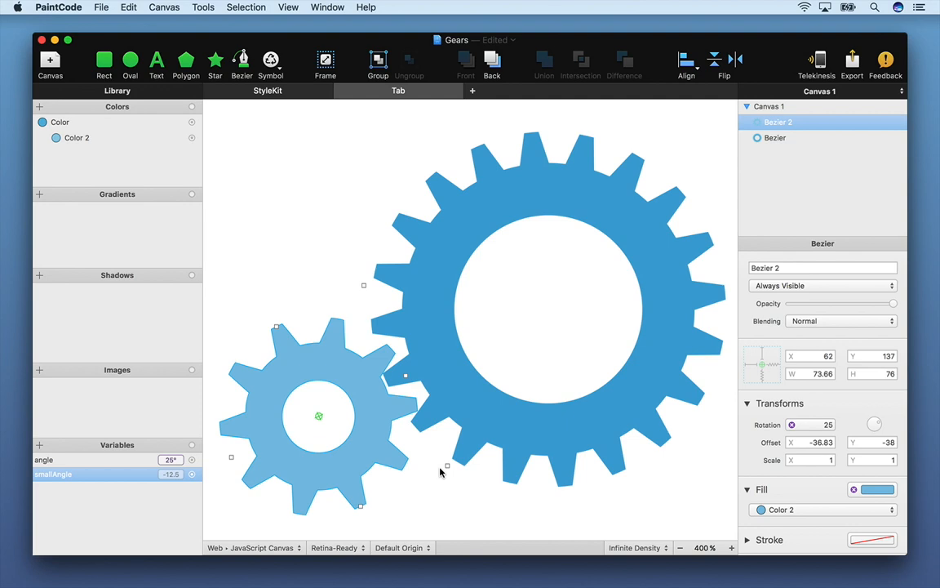
{"action": "left_click", "coordinate": [768, 108]}
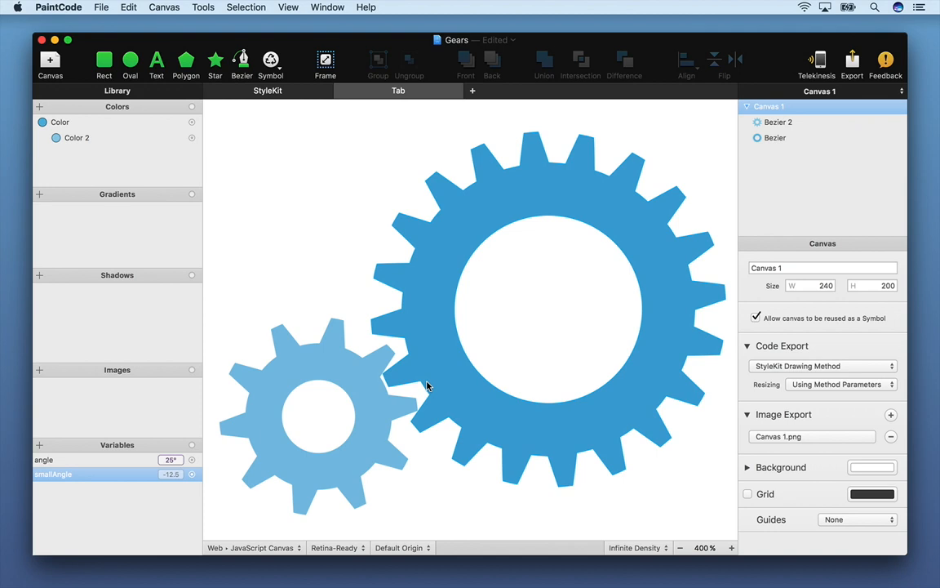
Step: Rename the Canvas 1 drawing method to Gears and return to the StyleKit overview
{"action": "left_click", "coordinate": [268, 90]}
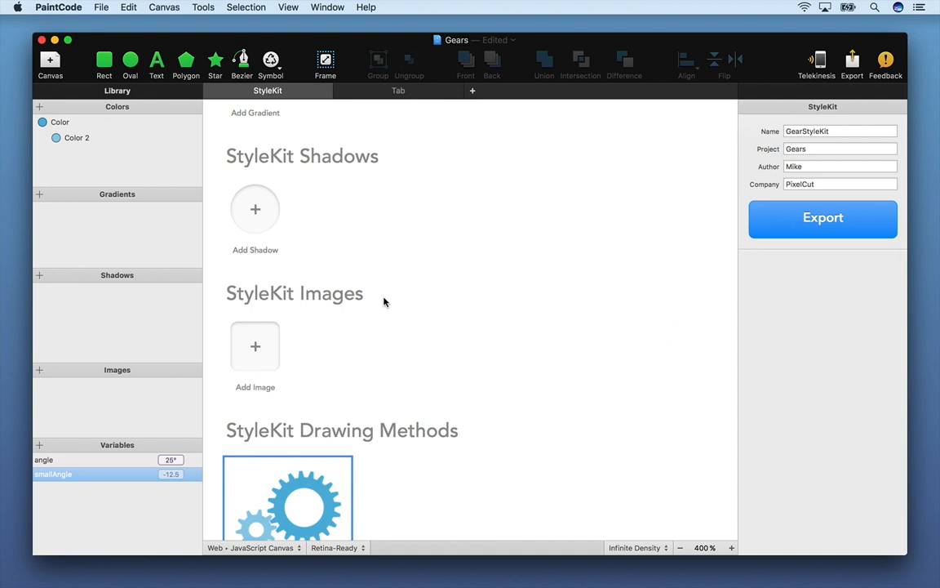
{"action": "scroll", "scroll_direction": "down", "scroll_amount": 3}
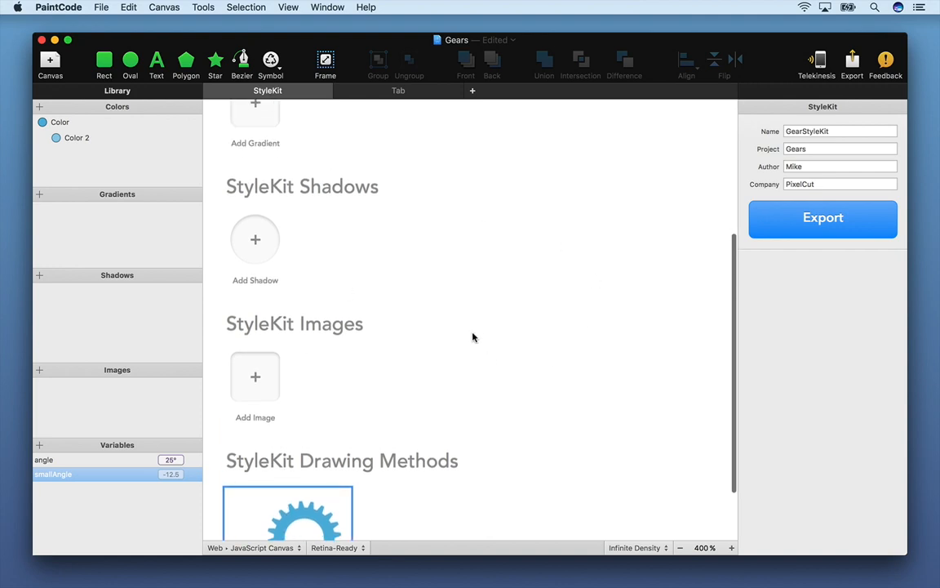
{"action": "scroll", "scroll_direction": "down", "scroll_amount": 3}
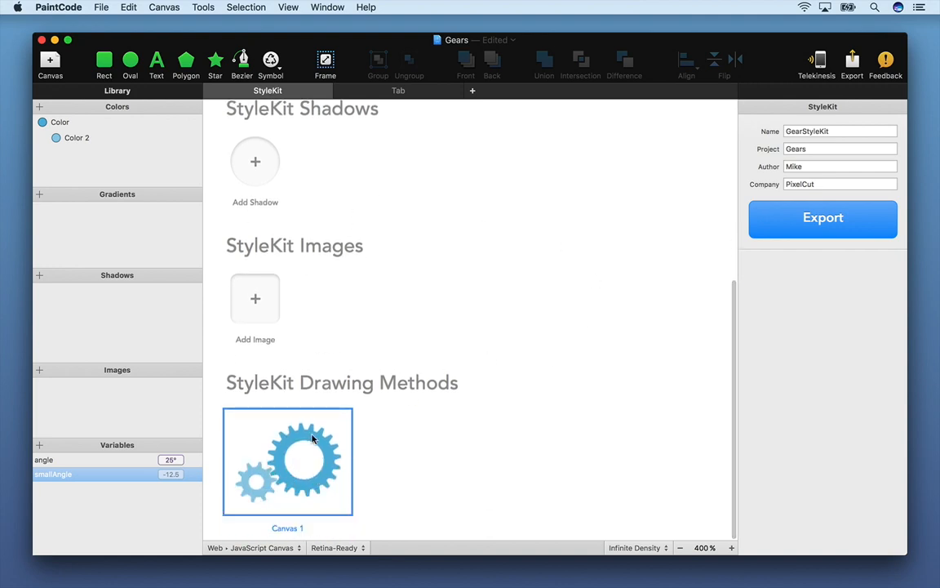
{"action": "mouse_move", "coordinate": [248, 465]}
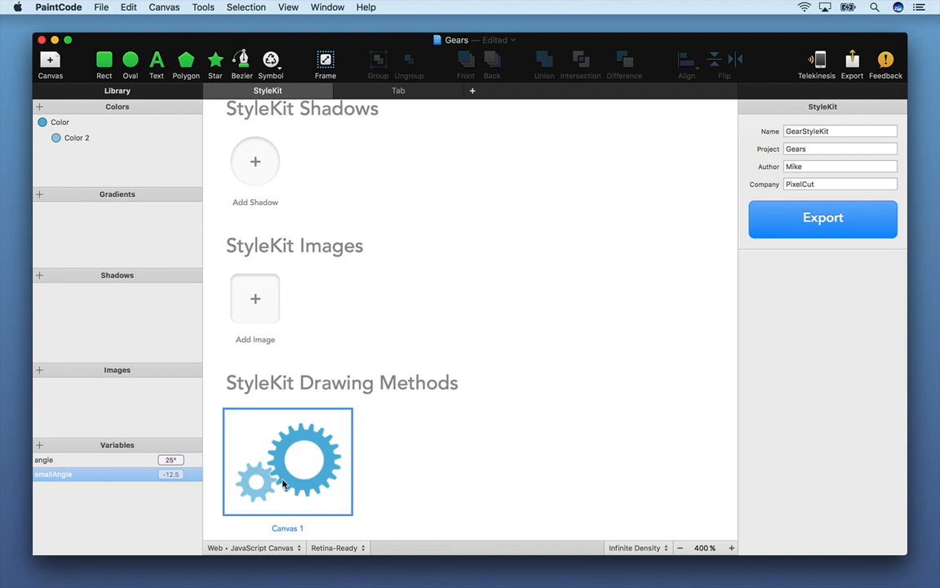
{"action": "mouse_move", "coordinate": [279, 535]}
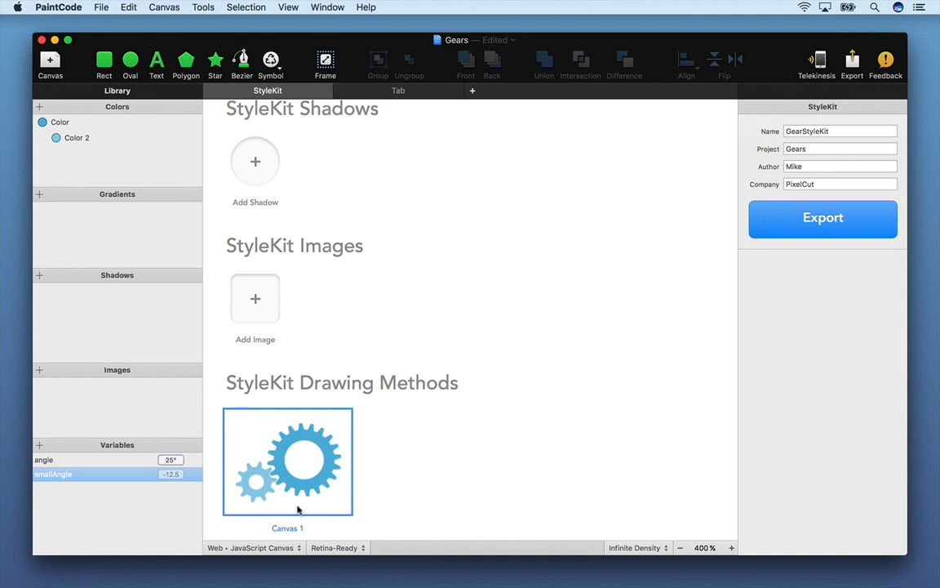
{"action": "double_click", "coordinate": [288, 461]}
{"action": "type", "text": "Gears"}
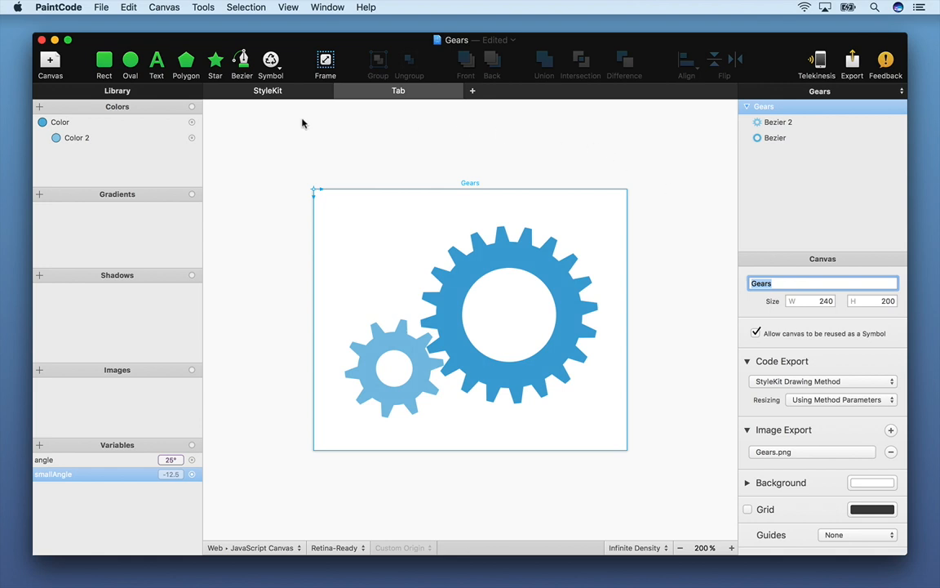
{"action": "left_click", "coordinate": [268, 90]}
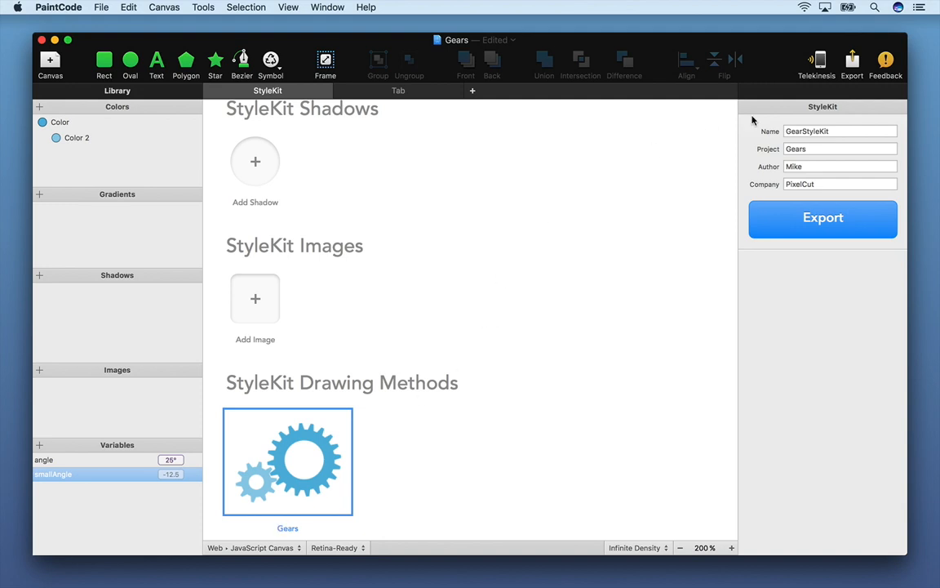
{"action": "mouse_move", "coordinate": [804, 127]}
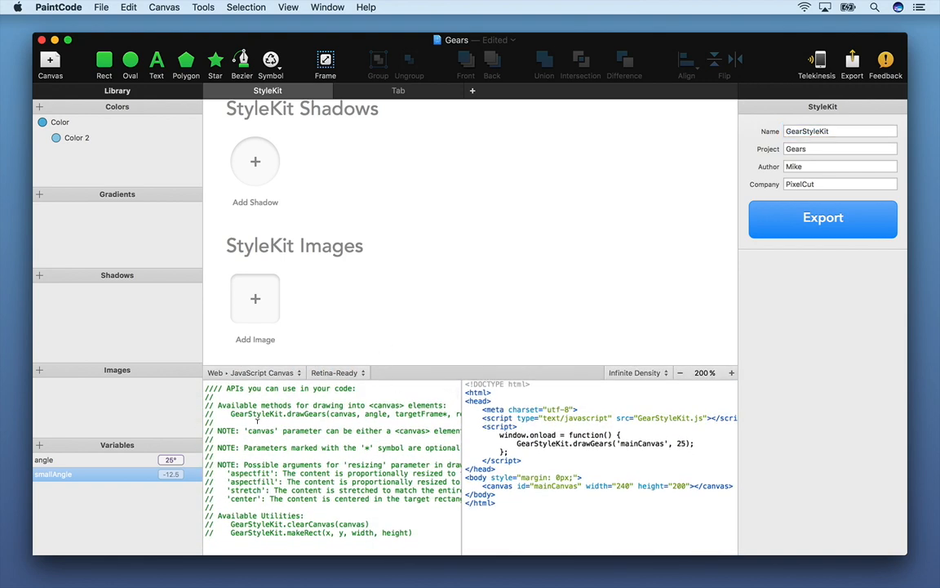
Step: Scroll through the generated GearStyleKit JavaScript code and its HTML usage example
{"action": "scroll", "scroll_direction": "down", "scroll_amount": 3}
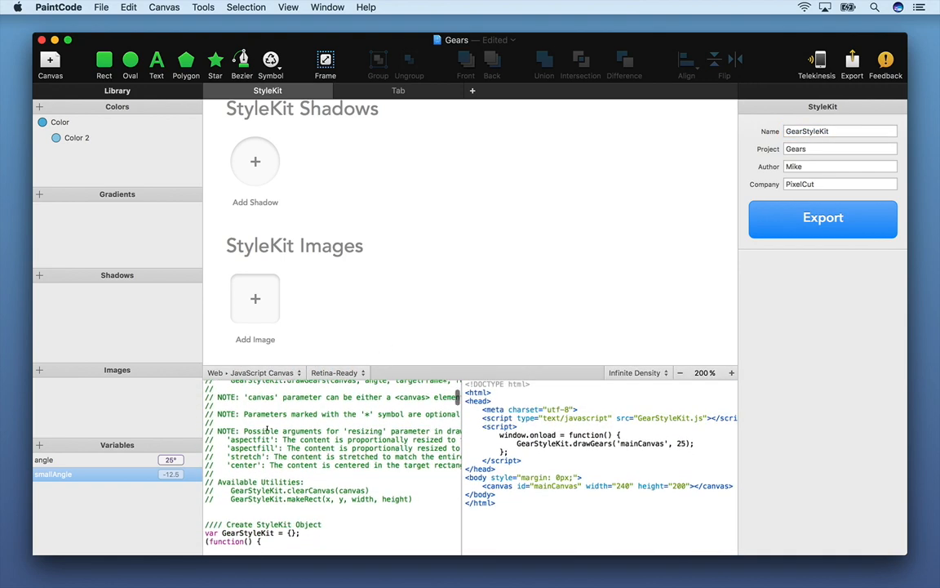
{"action": "scroll", "scroll_direction": "down", "scroll_amount": 3}
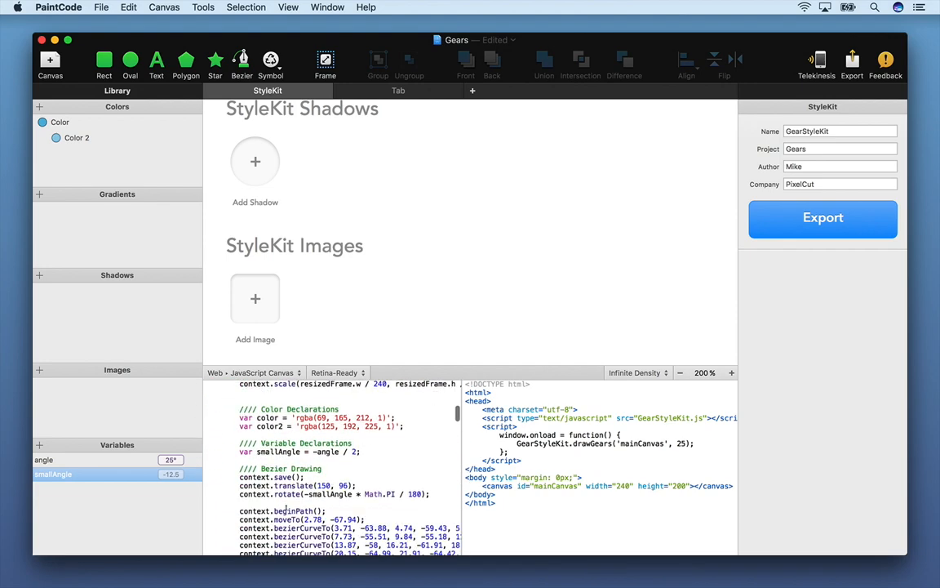
{"action": "scroll", "scroll_direction": "up", "scroll_amount": 3}
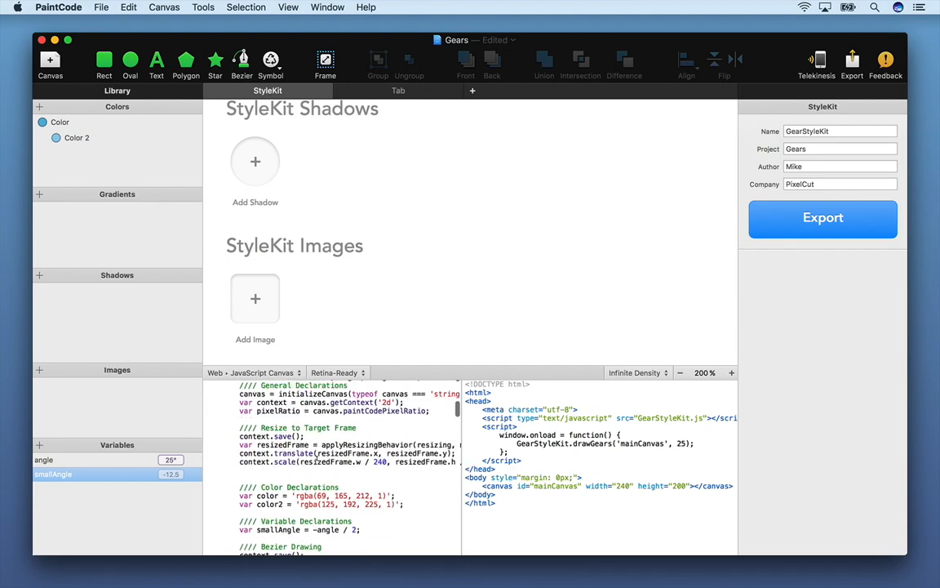
{"action": "scroll", "scroll_direction": "up", "scroll_amount": 3}
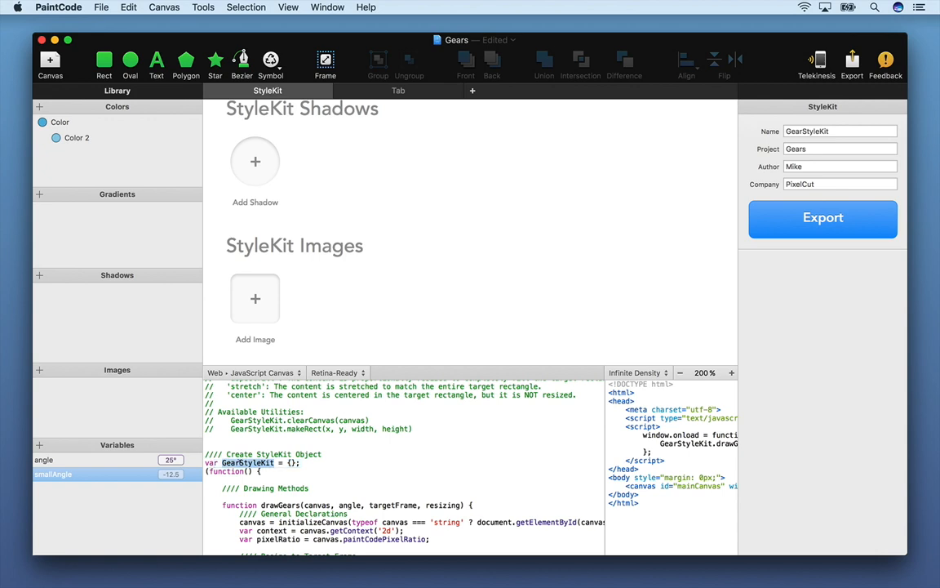
{"action": "scroll", "scroll_direction": "up", "scroll_amount": 3}
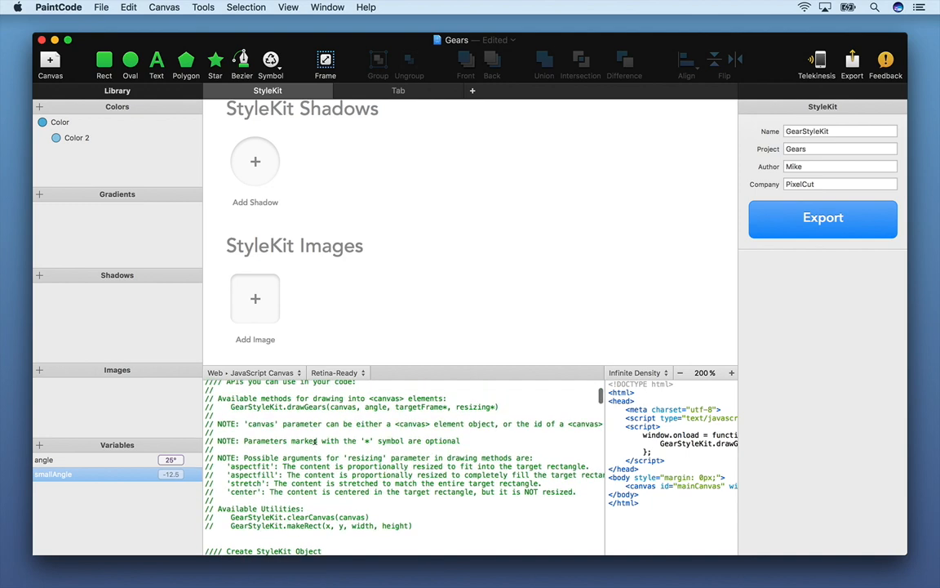
{"action": "scroll", "scroll_direction": "down", "scroll_amount": 3}
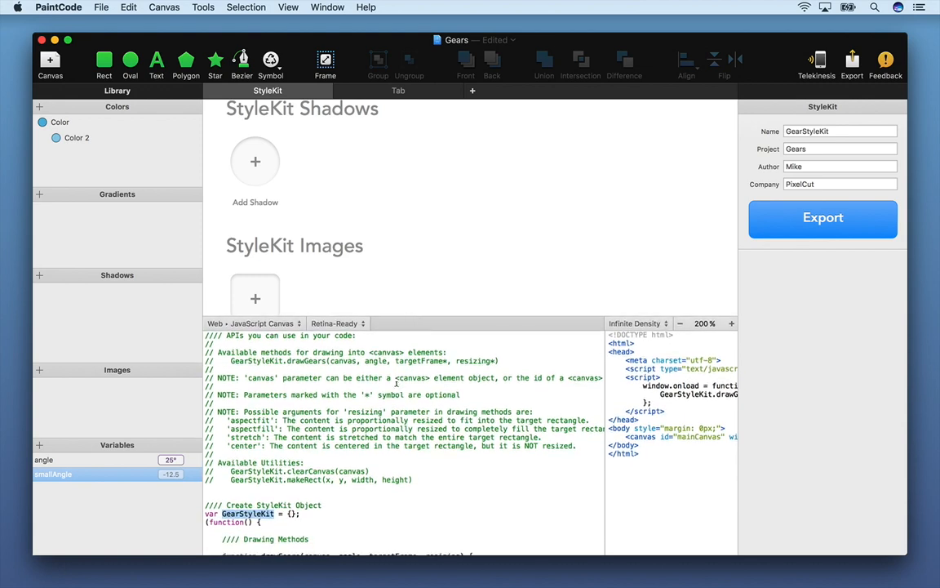
{"action": "scroll", "scroll_direction": "up", "scroll_amount": 3}
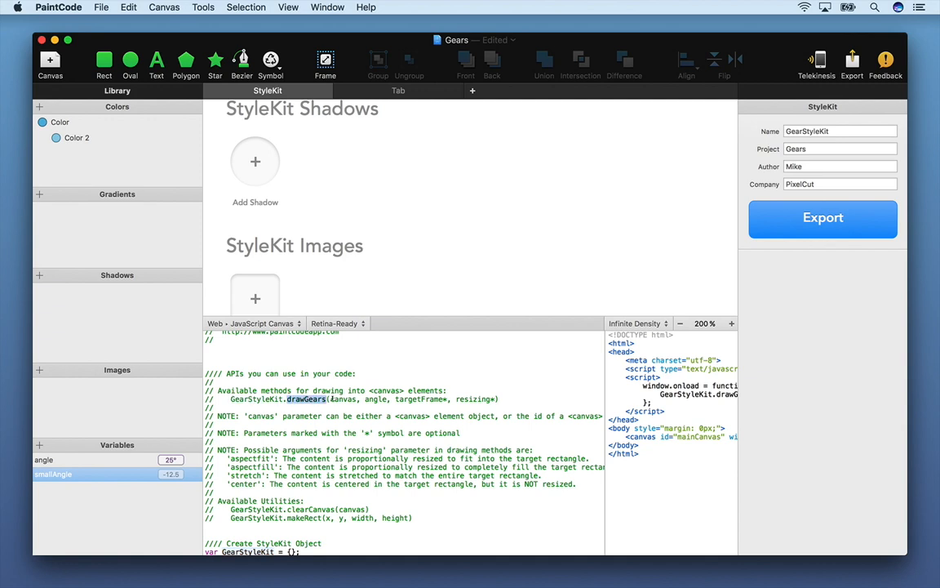
{"action": "scroll", "scroll_direction": "down", "scroll_amount": 3}
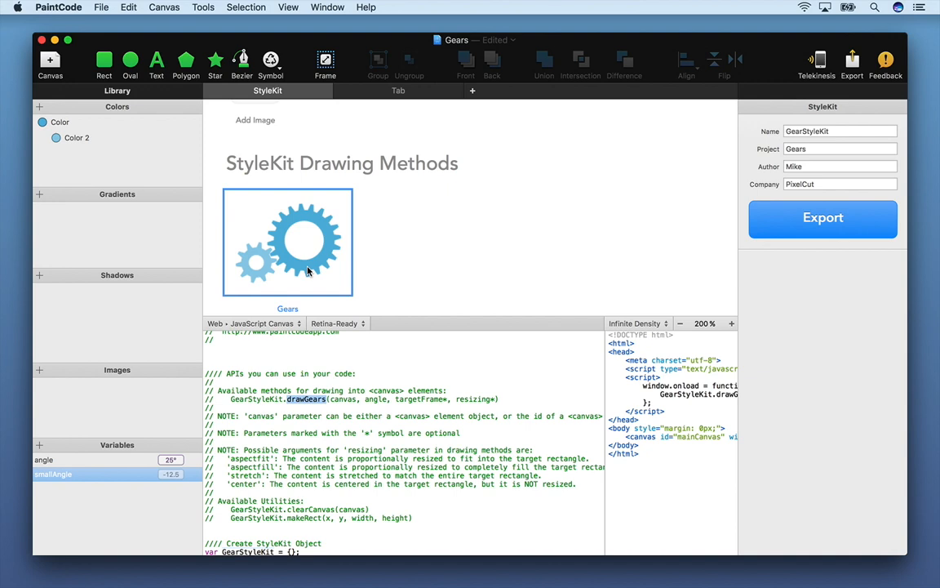
{"action": "mouse_move", "coordinate": [253, 496]}
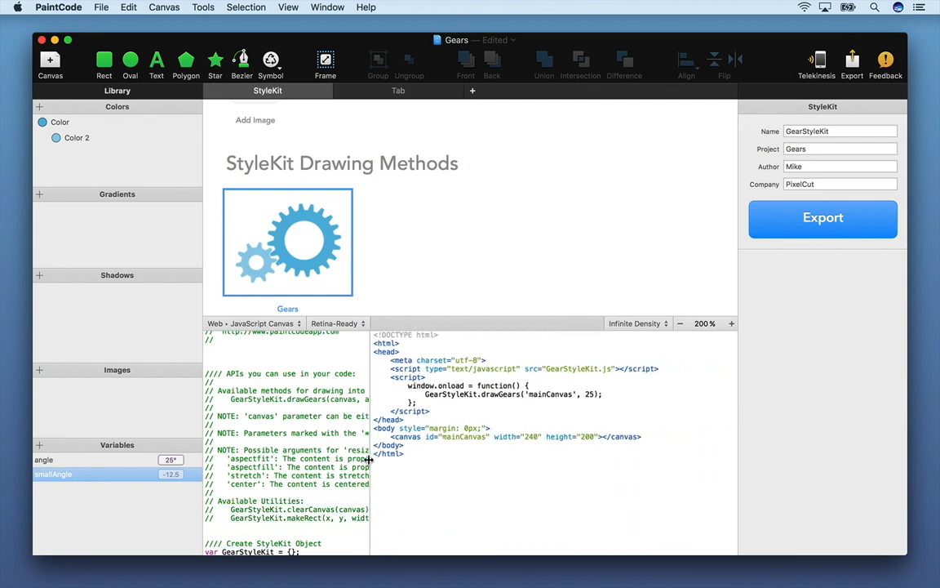
{"action": "scroll", "scroll_direction": "down", "scroll_amount": 3}
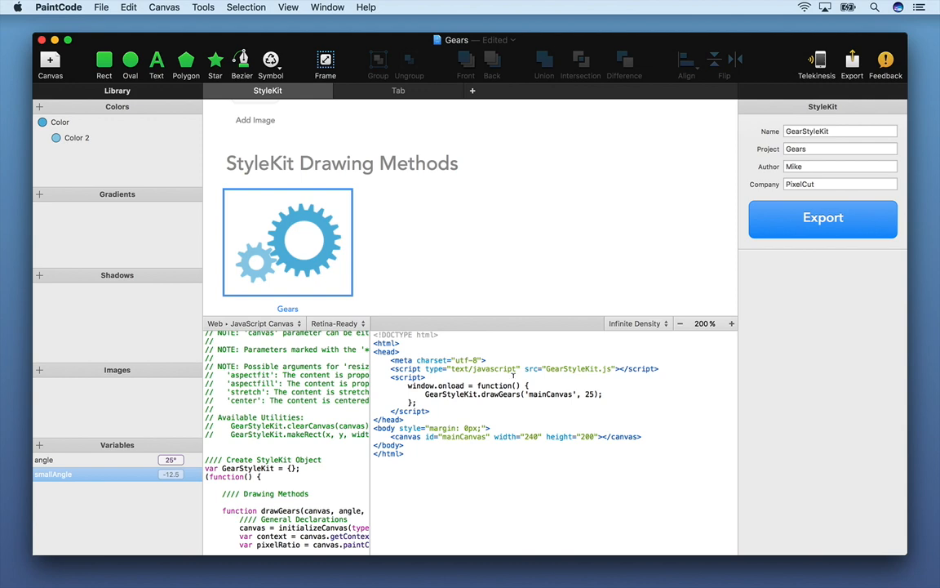
{"action": "mouse_move", "coordinate": [512, 375]}
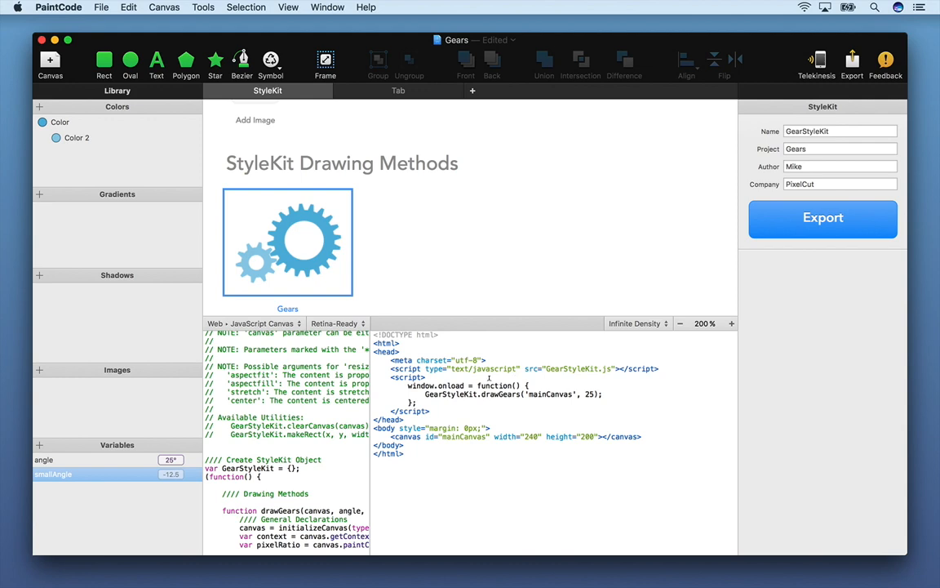
{"action": "mouse_move", "coordinate": [488, 378]}
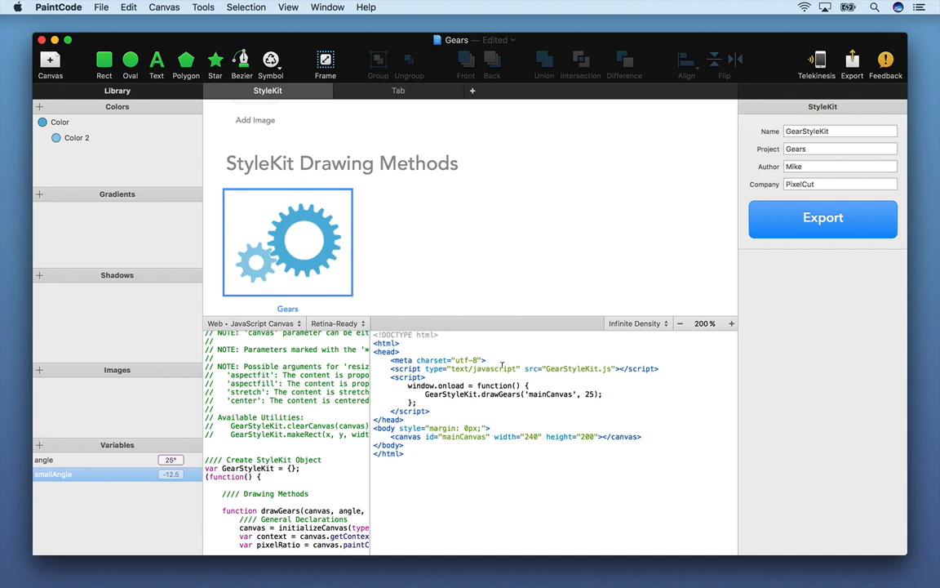
Step: Export GearStyleKit and save it to the Desktop
{"action": "left_click", "coordinate": [823, 219]}
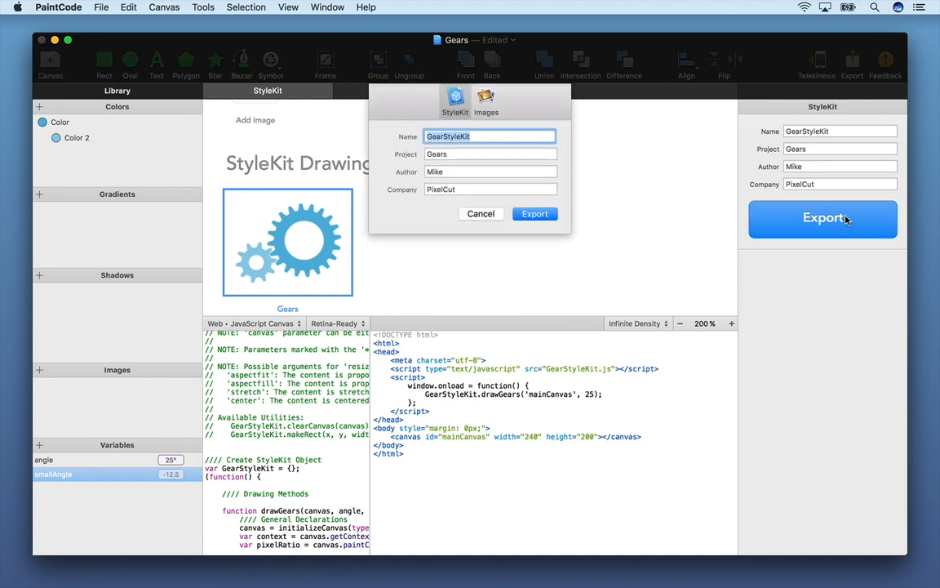
{"action": "mouse_move", "coordinate": [516, 167]}
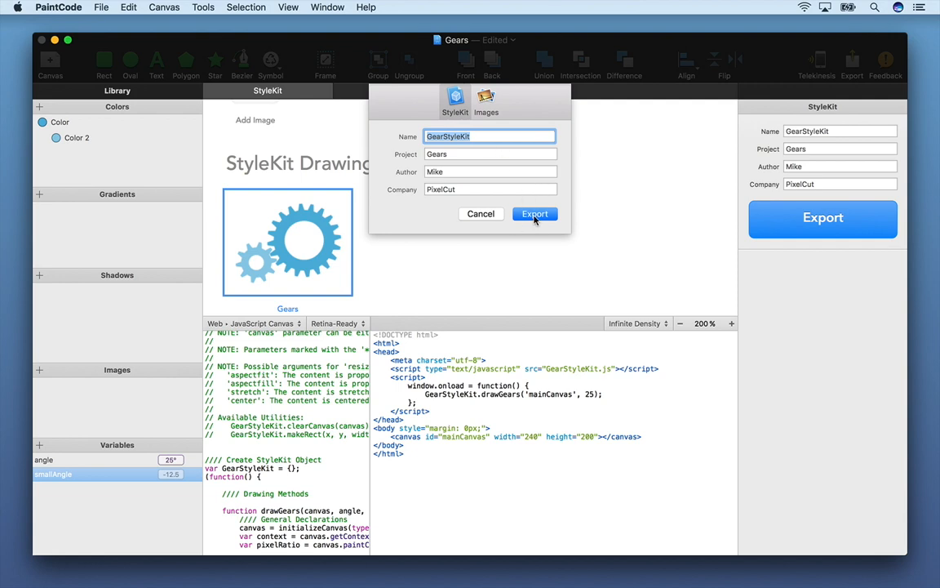
{"action": "left_click", "coordinate": [536, 213]}
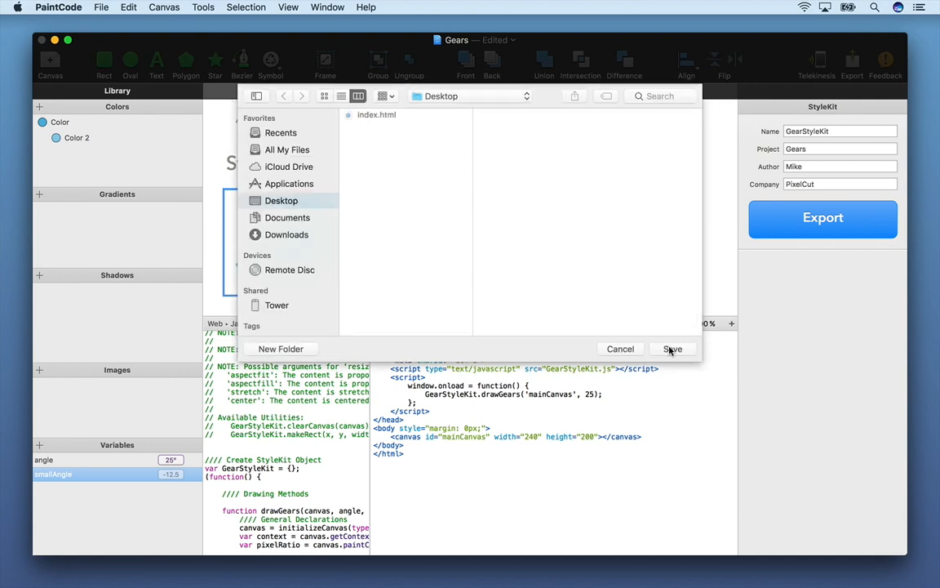
{"action": "left_click", "coordinate": [672, 349]}
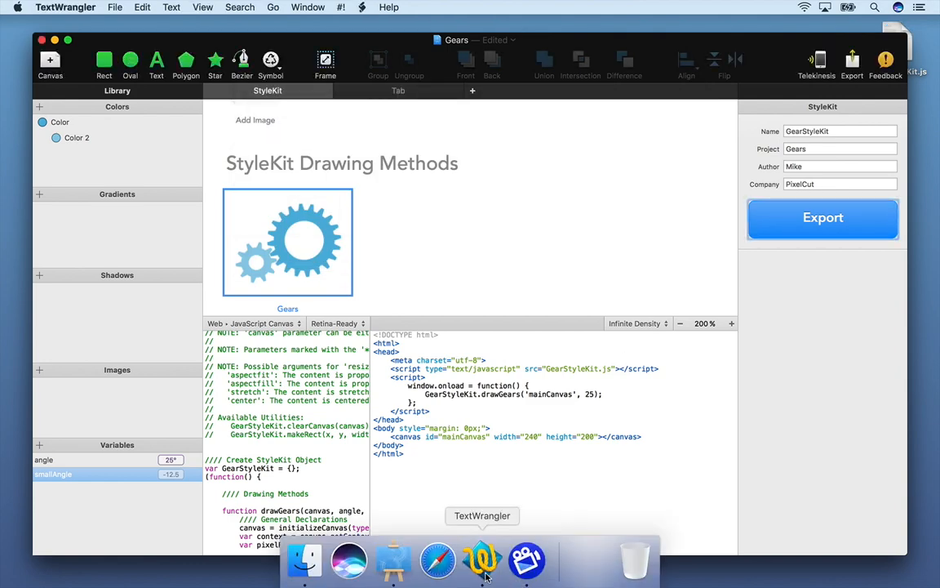
Step: Review the script line in index.html that loads GearStyleKit.js in TextWrangler
{"action": "left_click", "coordinate": [482, 561]}
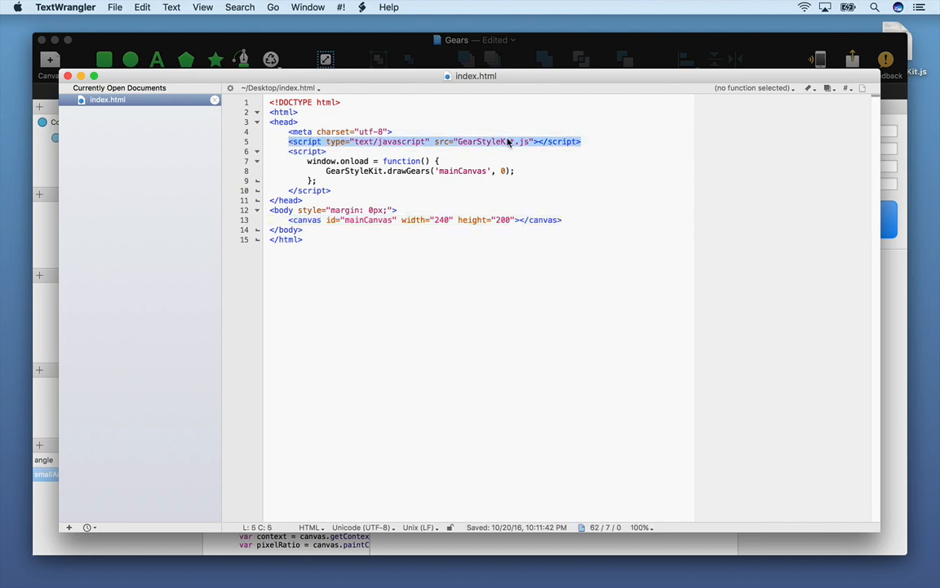
{"action": "left_click", "coordinate": [493, 140]}
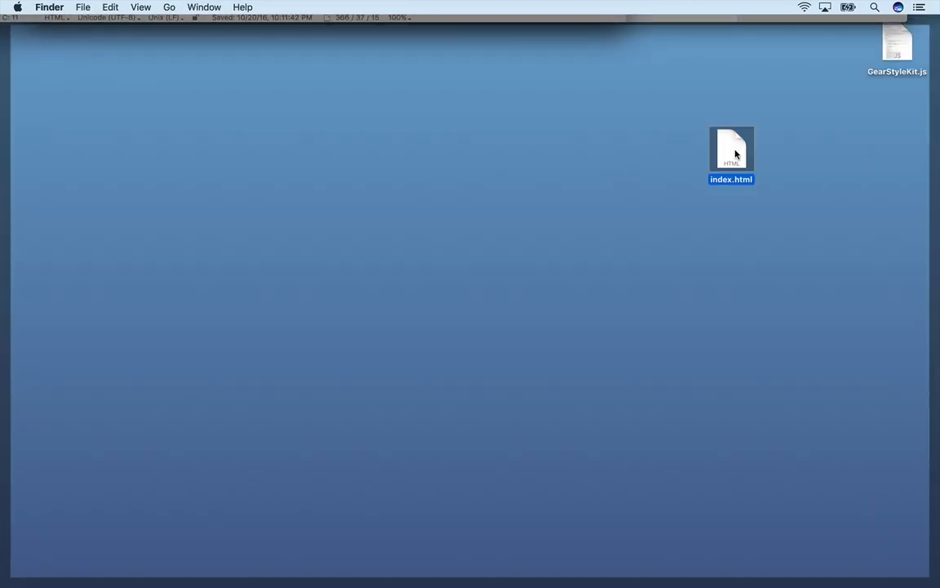
Step: Open index.html from the desktop in Safari to render the two blue gears
{"action": "double_click", "coordinate": [732, 150]}
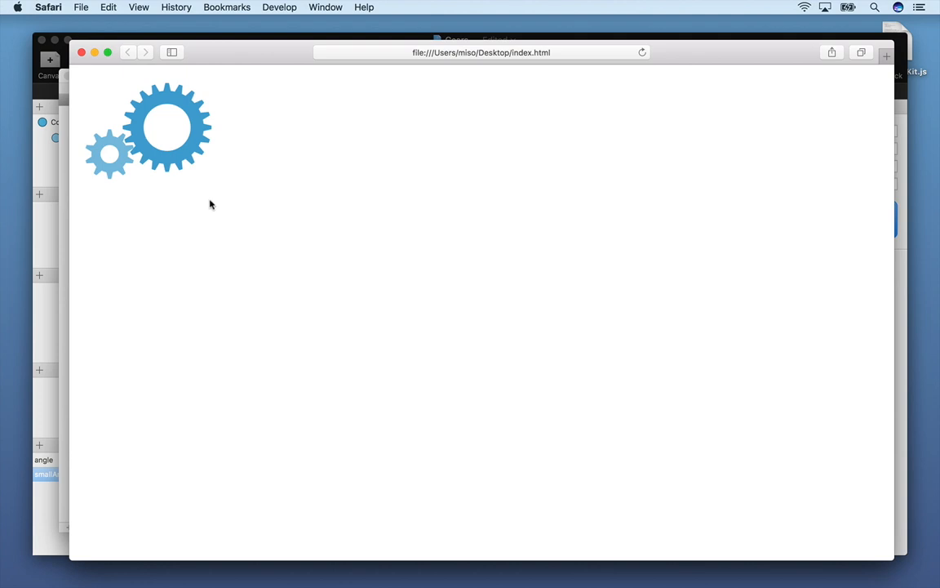
{"action": "mouse_move", "coordinate": [530, 426]}
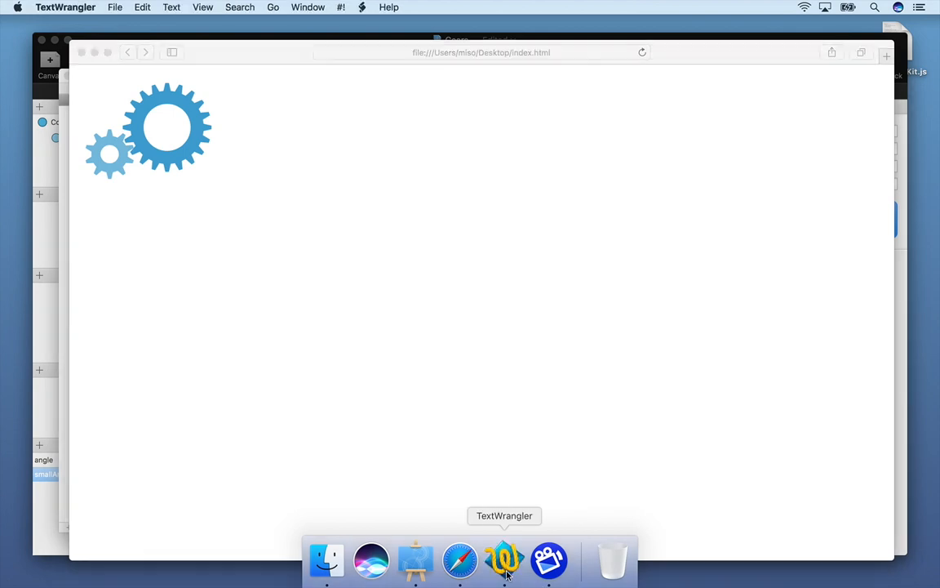
Step: Add a form with a range input id angleRange, name angle, min 0 to index.html
{"action": "left_click", "coordinate": [505, 562]}
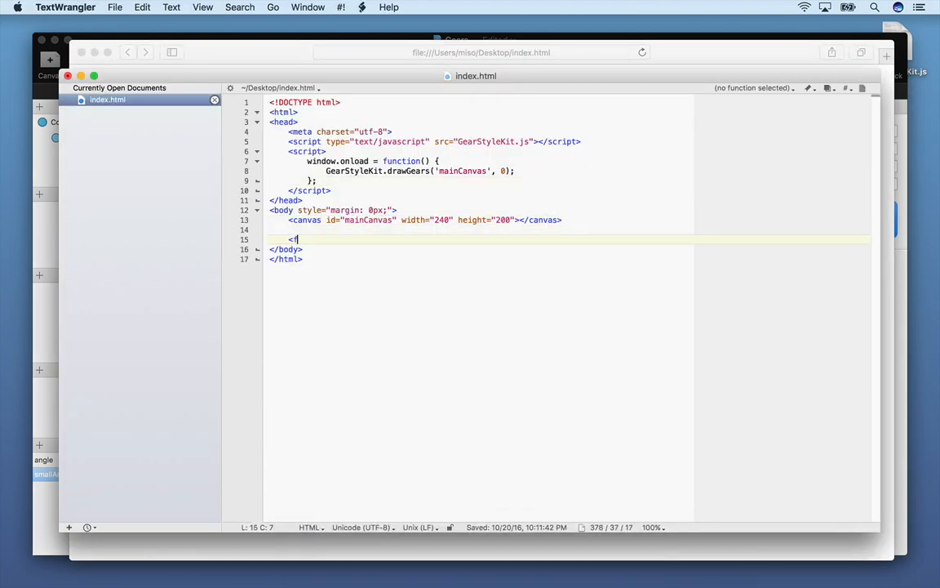
{"action": "type", "text": "form>"}
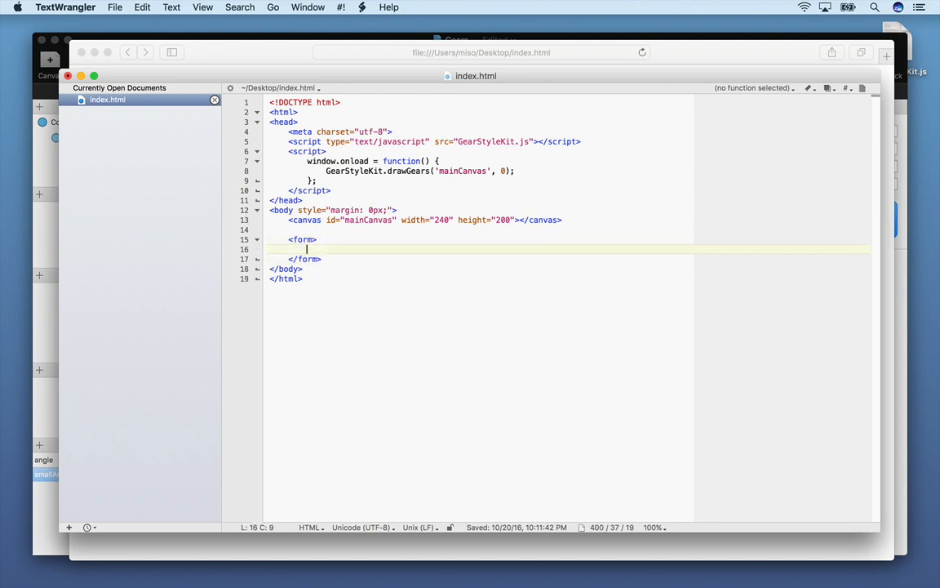
{"action": "type", "text": "<input type=\"range\""}
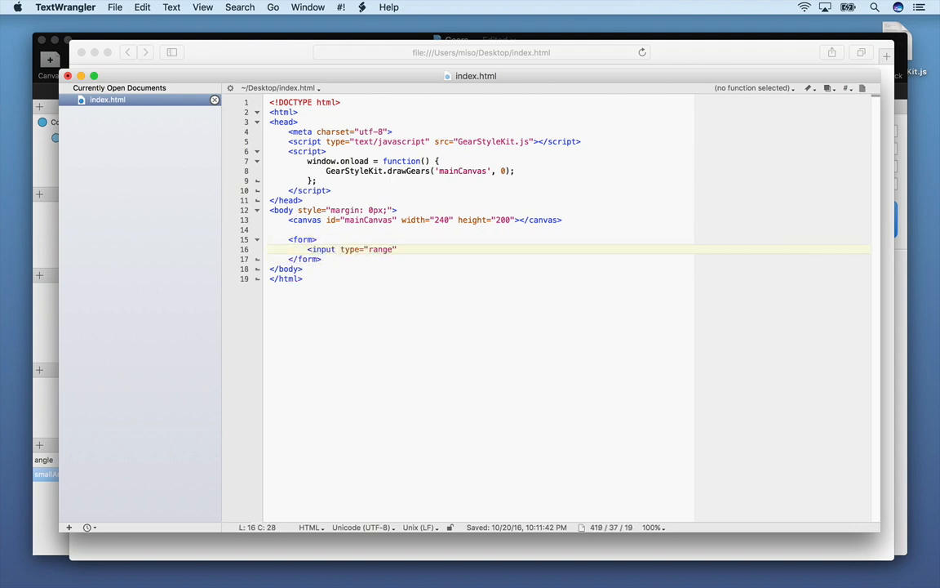
{"action": "type", "text": "id=\"angleRange\""}
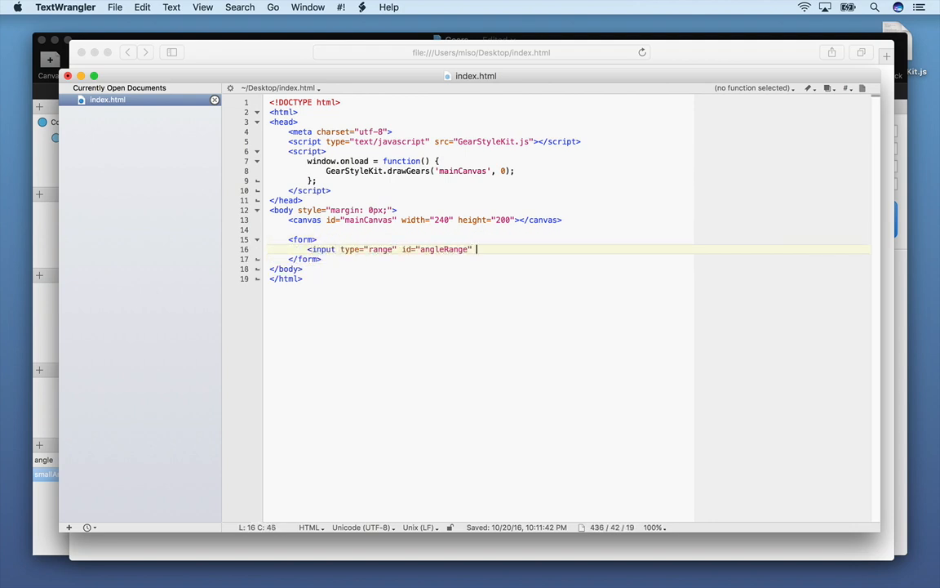
{"action": "type", "text": "name=\"angle\" min=\"0\" max=\"360\">"}
{"action": "type", "text": "<script>"}
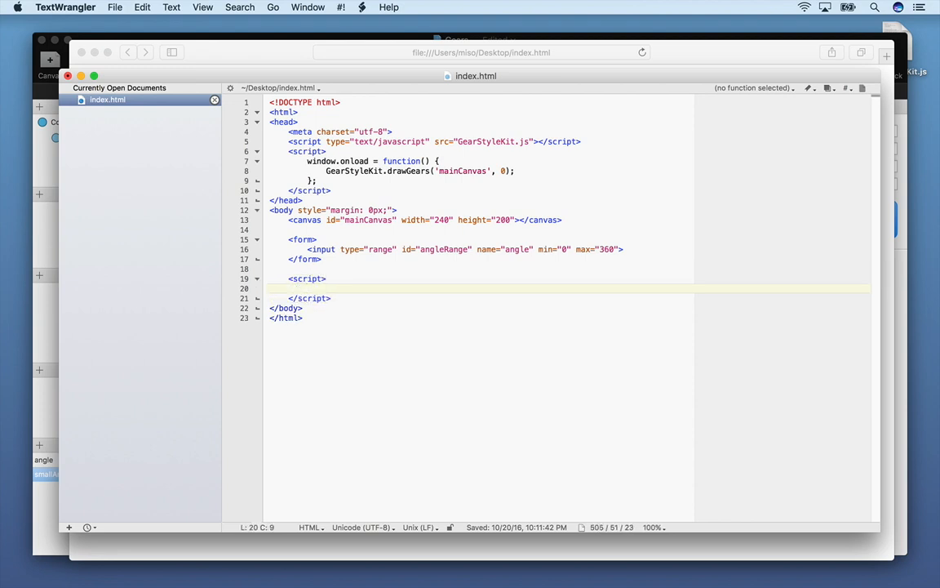
Step: Write the range.oninput handler that calls GearStyleKit drawGears on mainCanvas with range.value
{"action": "type", "text": "var range = document.getEl"}
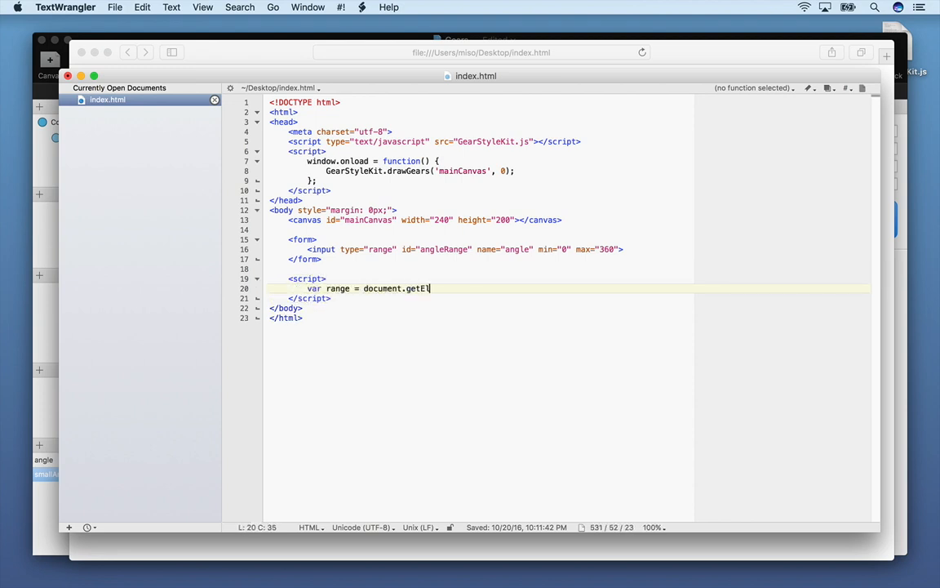
{"action": "type", "text": "ementById(\"angleRange\");"}
{"action": "type", "text": "range.oninput = function() {"}
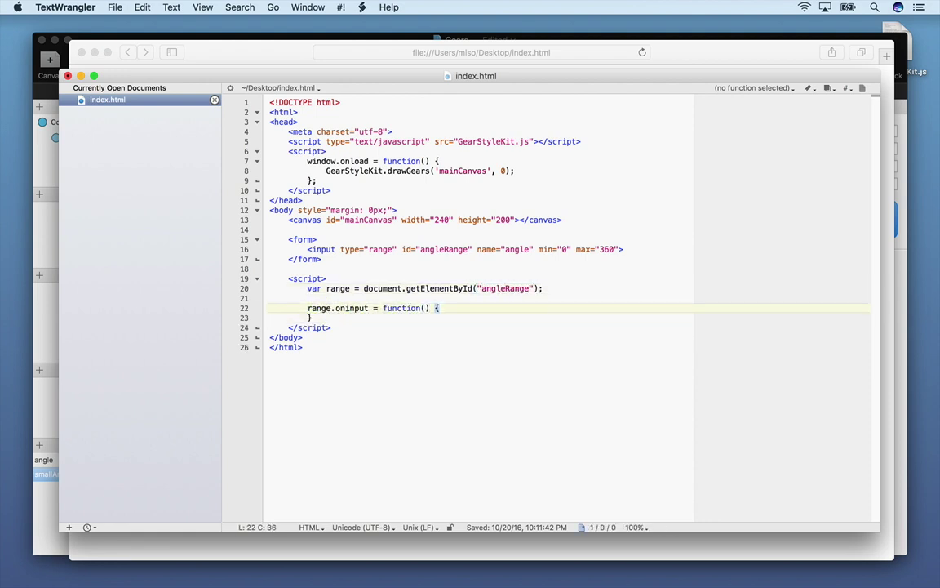
{"action": "key", "text": "Return"}
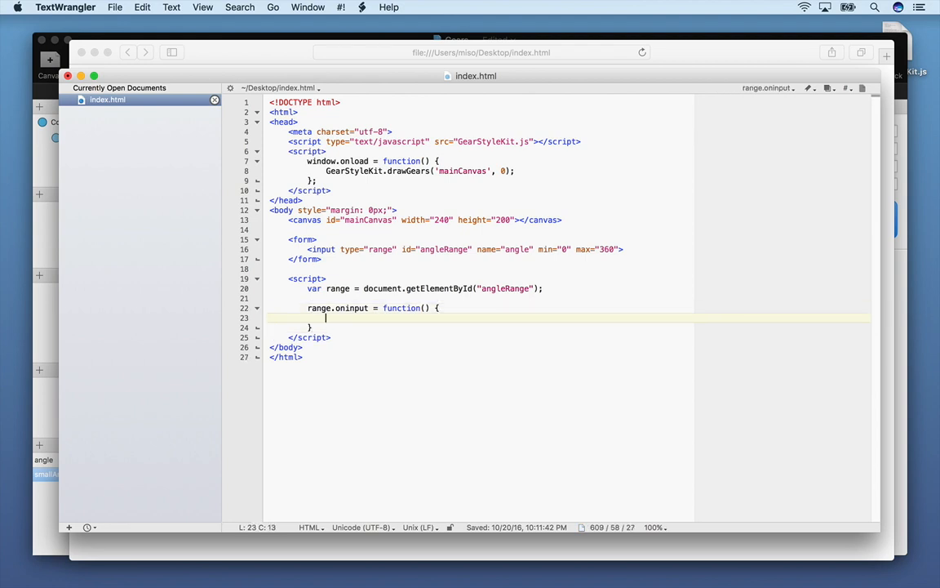
{"action": "type", "text": "GearStyleKit.drawGears('mainCanvas', rang"}
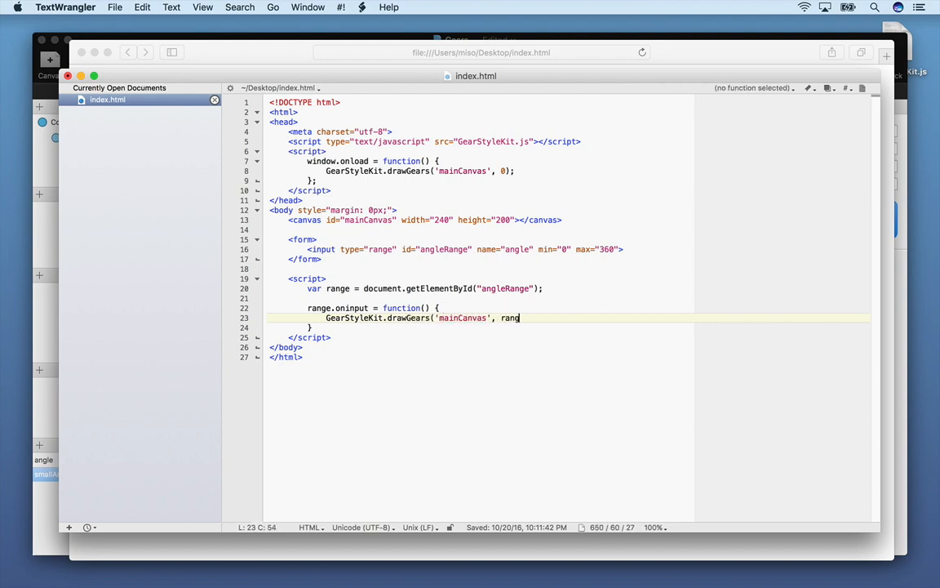
{"action": "type", "text": "e.value);"}
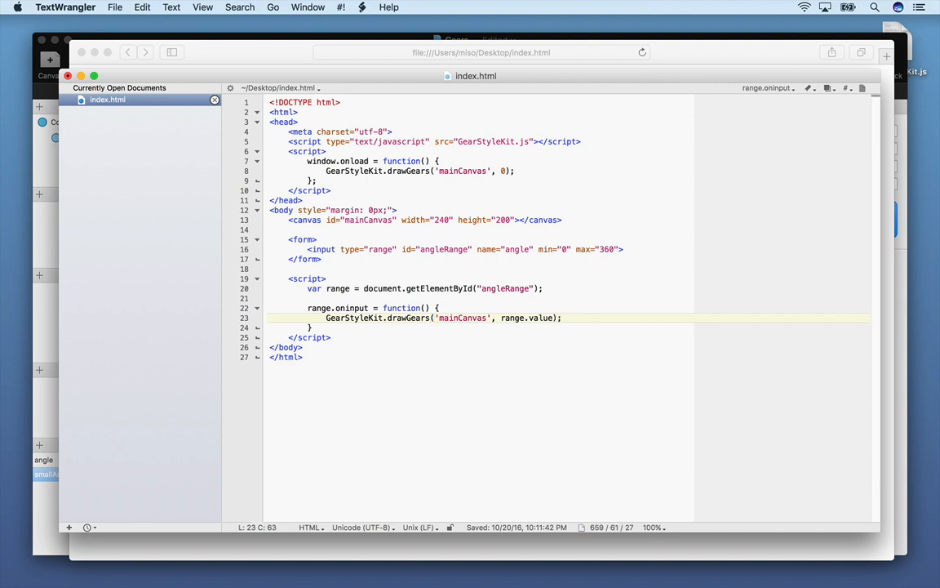
Step: Add a clearCanvas('mainCanvas') call at the start of the handler before redrawing
{"action": "left_click", "coordinate": [438, 307]}
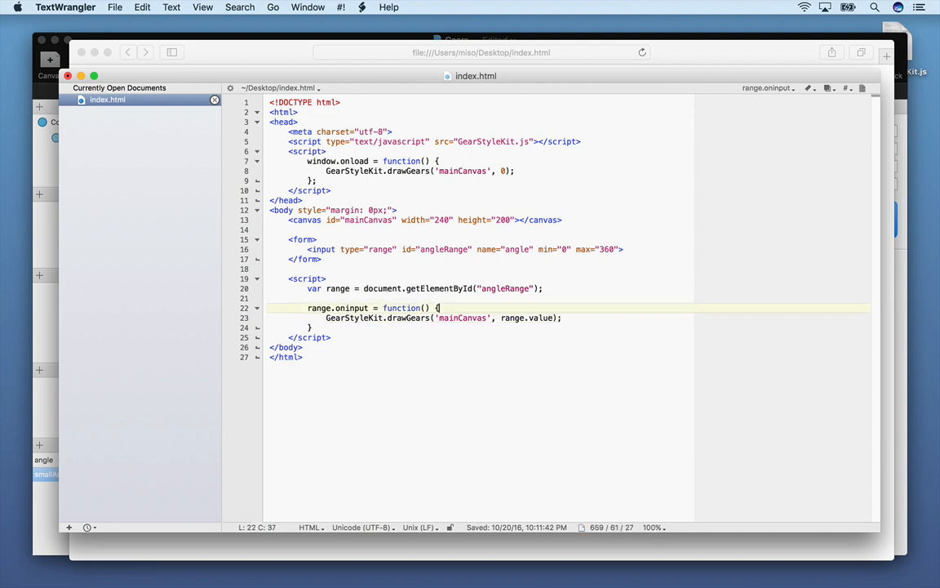
{"action": "key", "text": "Return"}
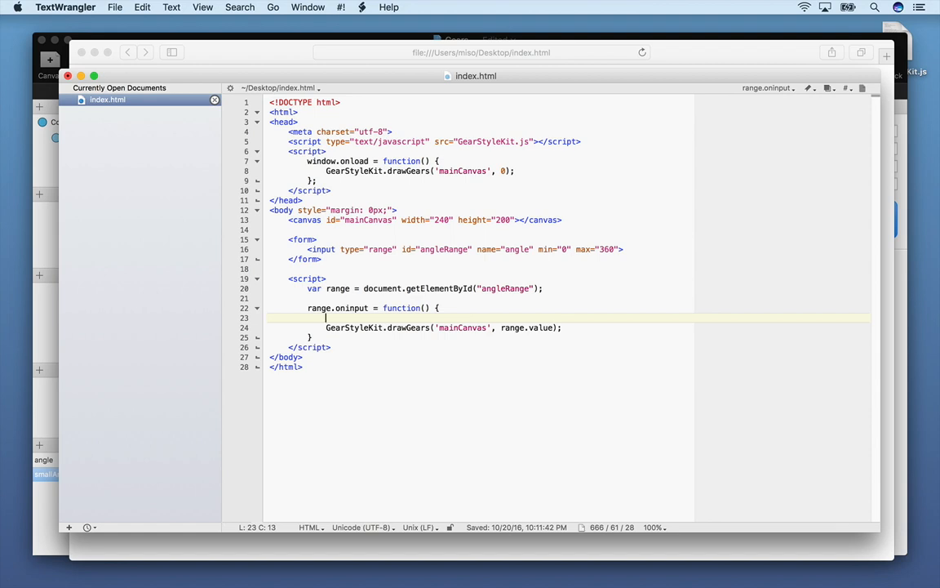
{"action": "type", "text": "GearStyleKit."}
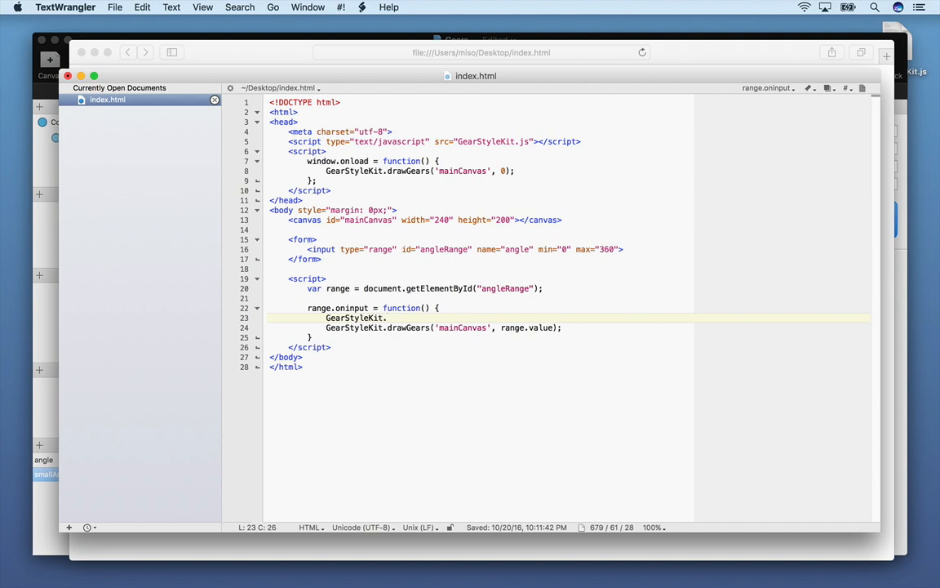
{"action": "type", "text": "clearCanvas('"}
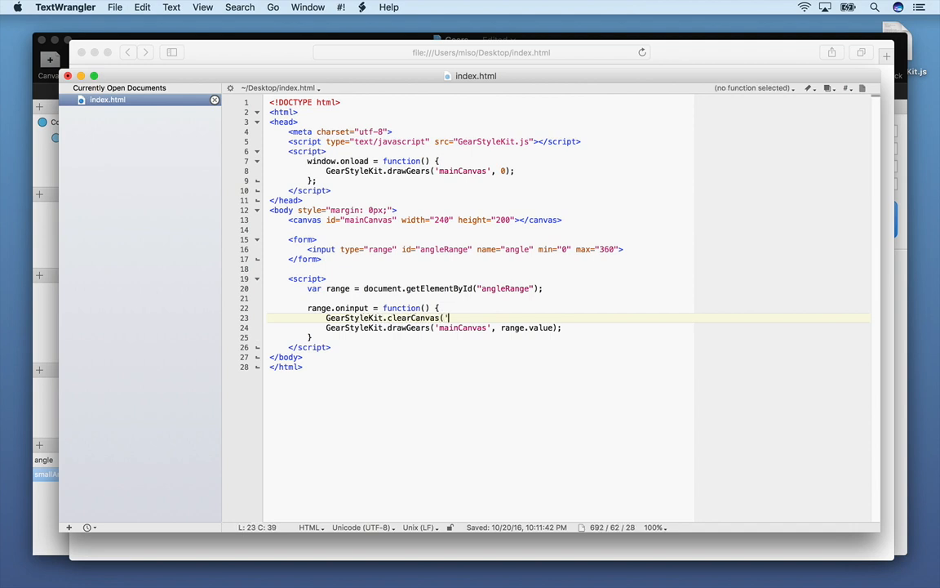
{"action": "type", "text": "'mainCanvas');"}
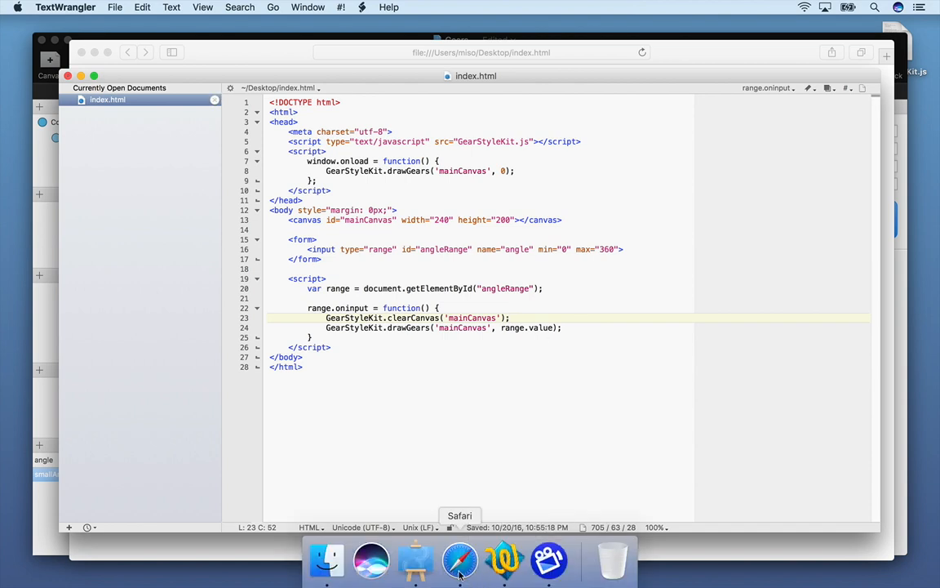
Step: Reload index.html in Safari to show the slider under the blue gears, then return to PaintCode
{"action": "left_click", "coordinate": [460, 560]}
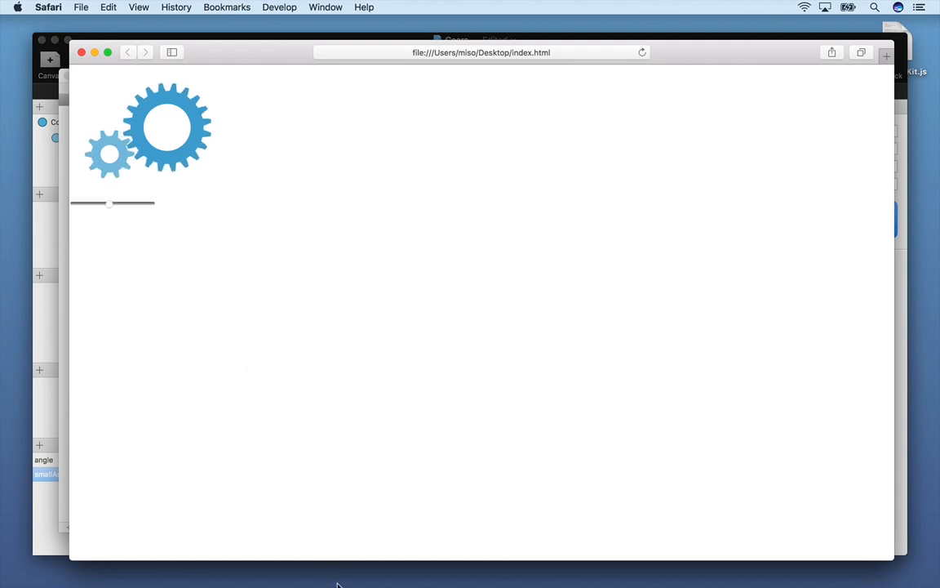
{"action": "left_click", "coordinate": [415, 562]}
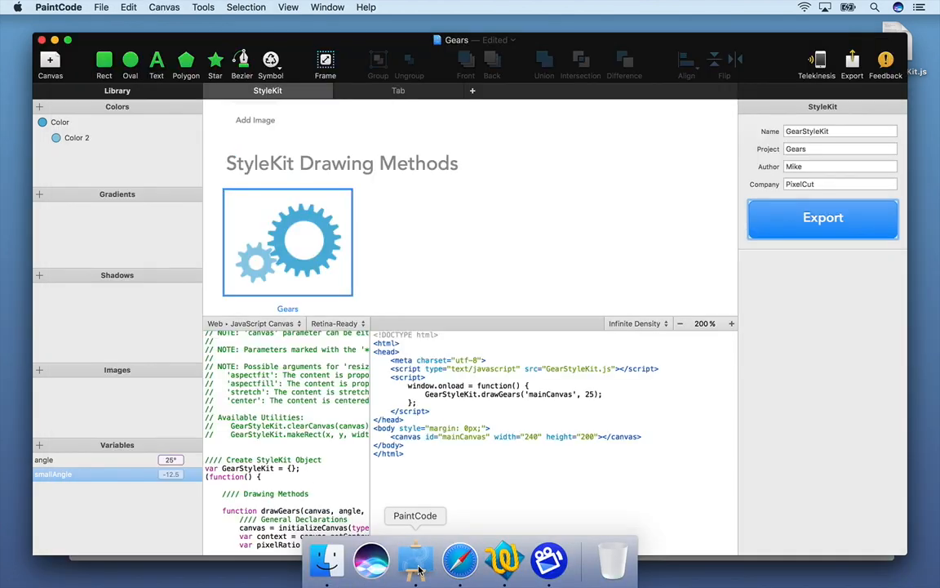
Step: Change the shared Color swatch on the Gears canvas to a green hue
{"action": "left_click", "coordinate": [398, 90]}
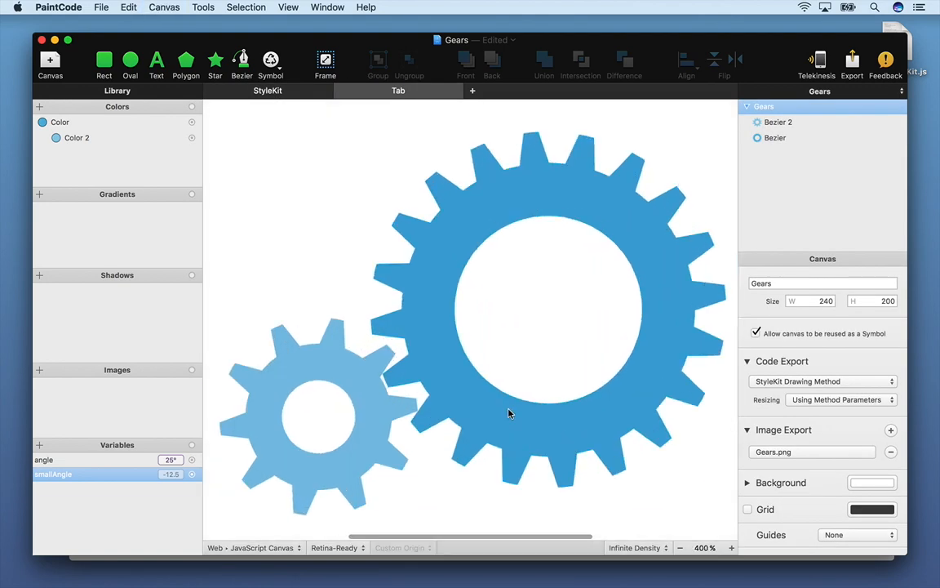
{"action": "left_click", "coordinate": [42, 121]}
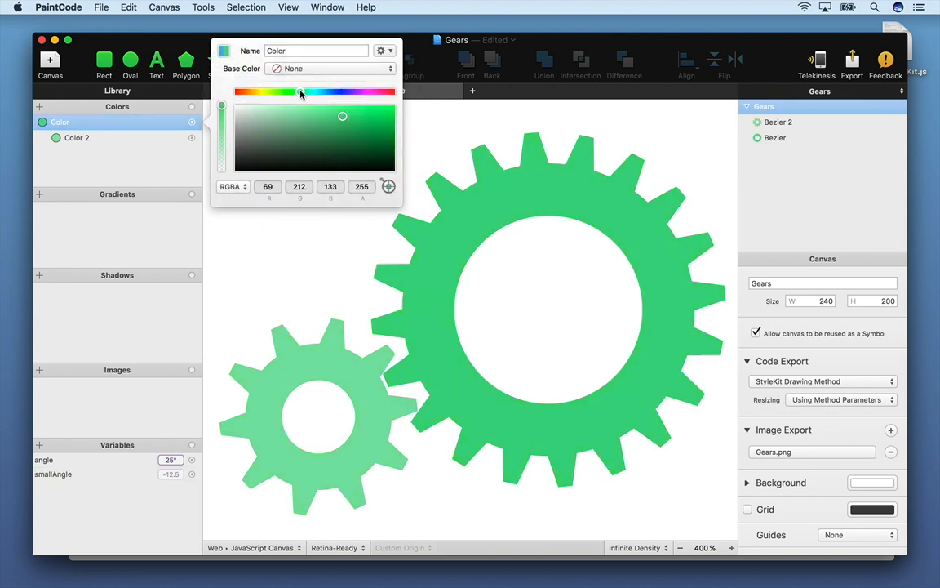
{"action": "left_click_drag", "start_coordinate": [301, 91], "coordinate": [297, 91]}
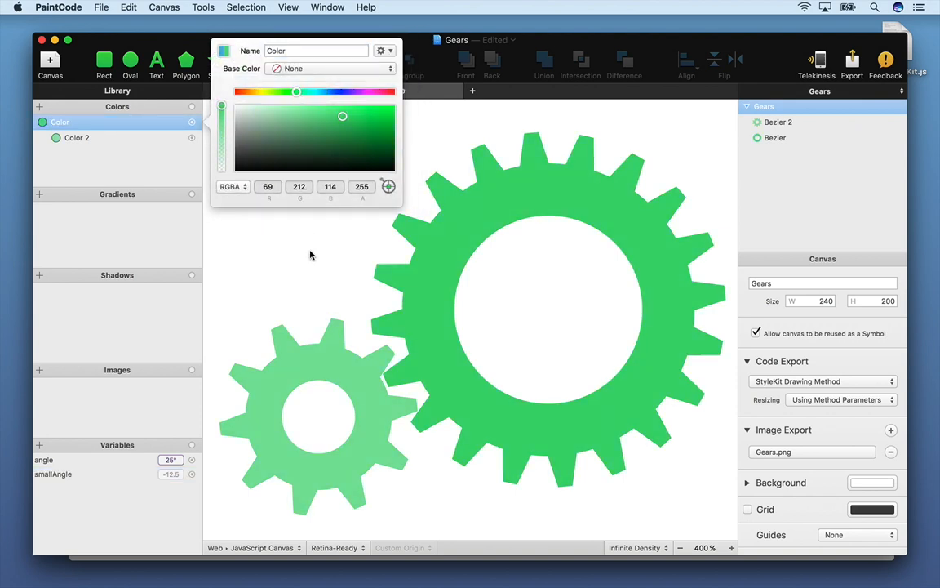
{"action": "left_click", "coordinate": [853, 62]}
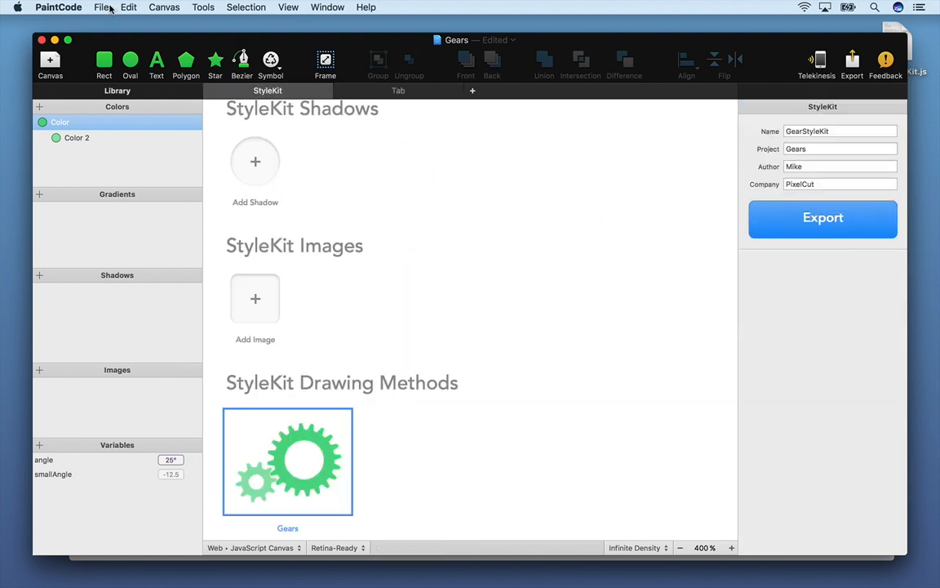
Step: Re-export GearStyleKit via File > Export Again with the earlier settings
{"action": "left_click", "coordinate": [101, 6]}
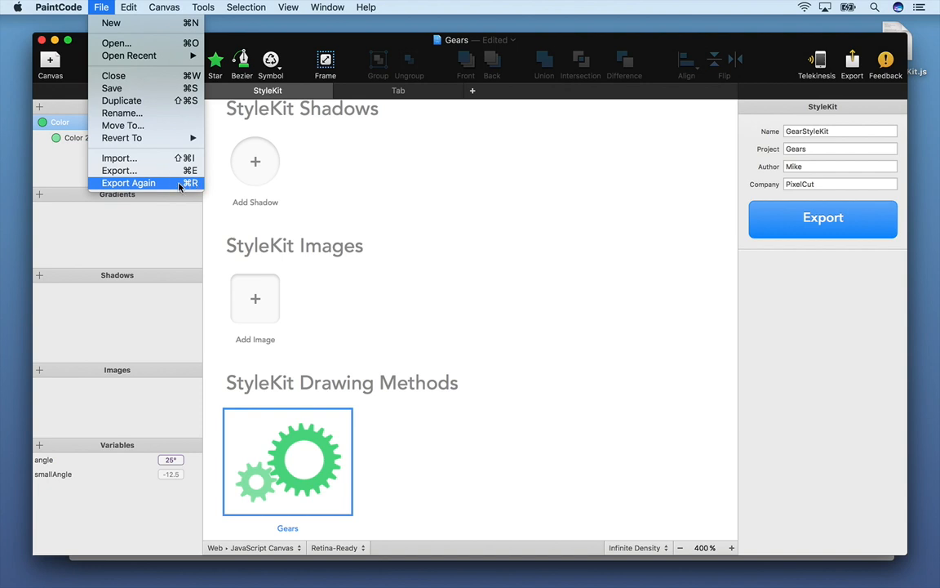
{"action": "left_click", "coordinate": [127, 183]}
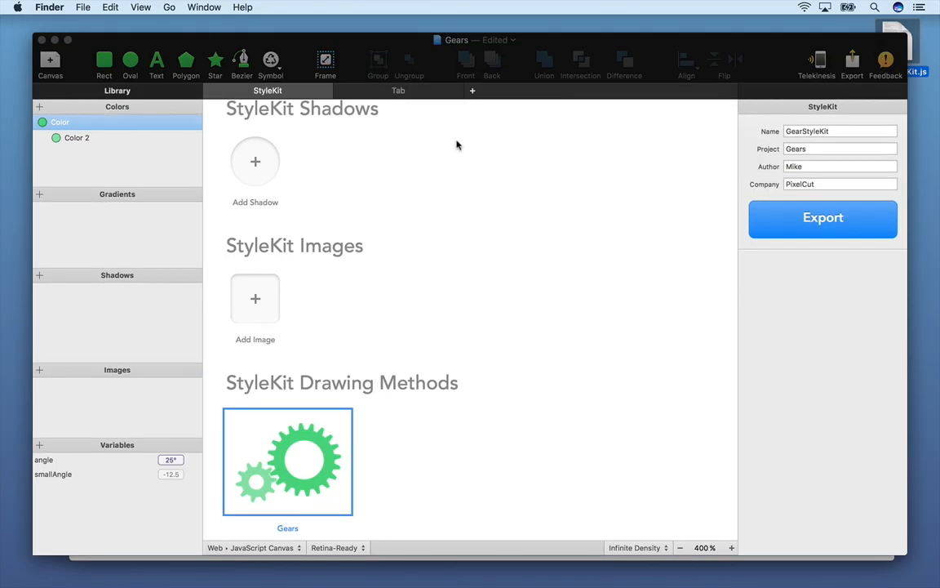
Step: Reload the page to show green gears and drag the slider to a new angle
{"action": "left_click", "coordinate": [823, 219]}
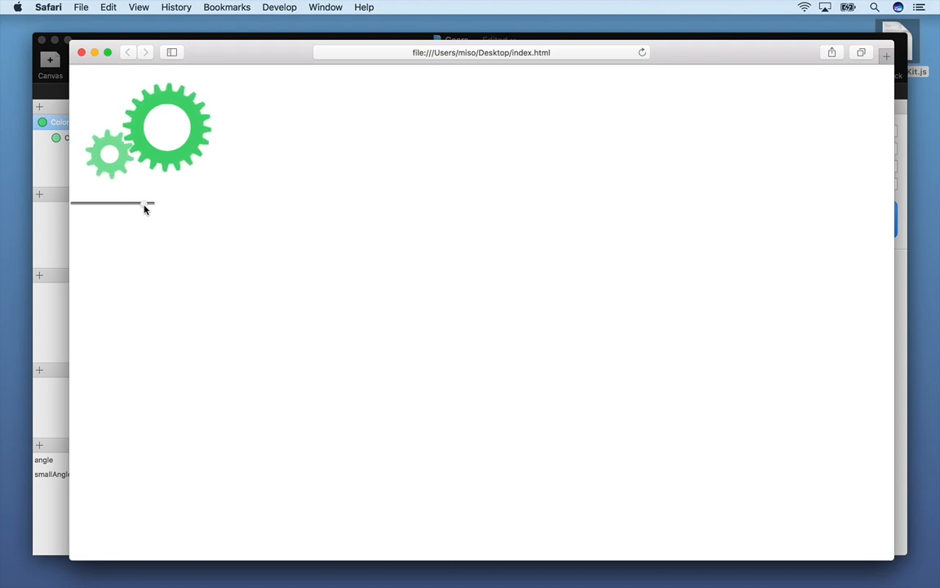
{"action": "left_click_drag", "start_coordinate": [144, 203], "coordinate": [102, 202]}
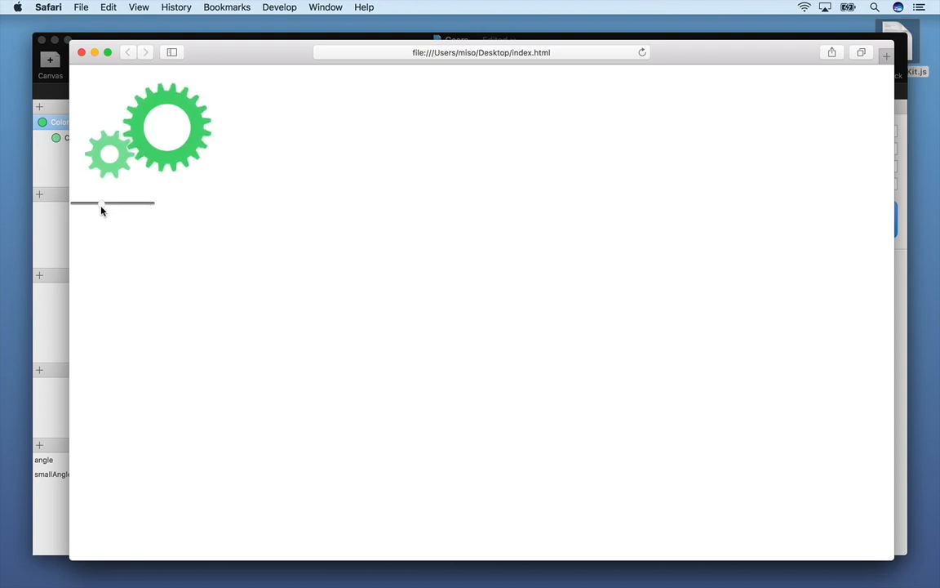